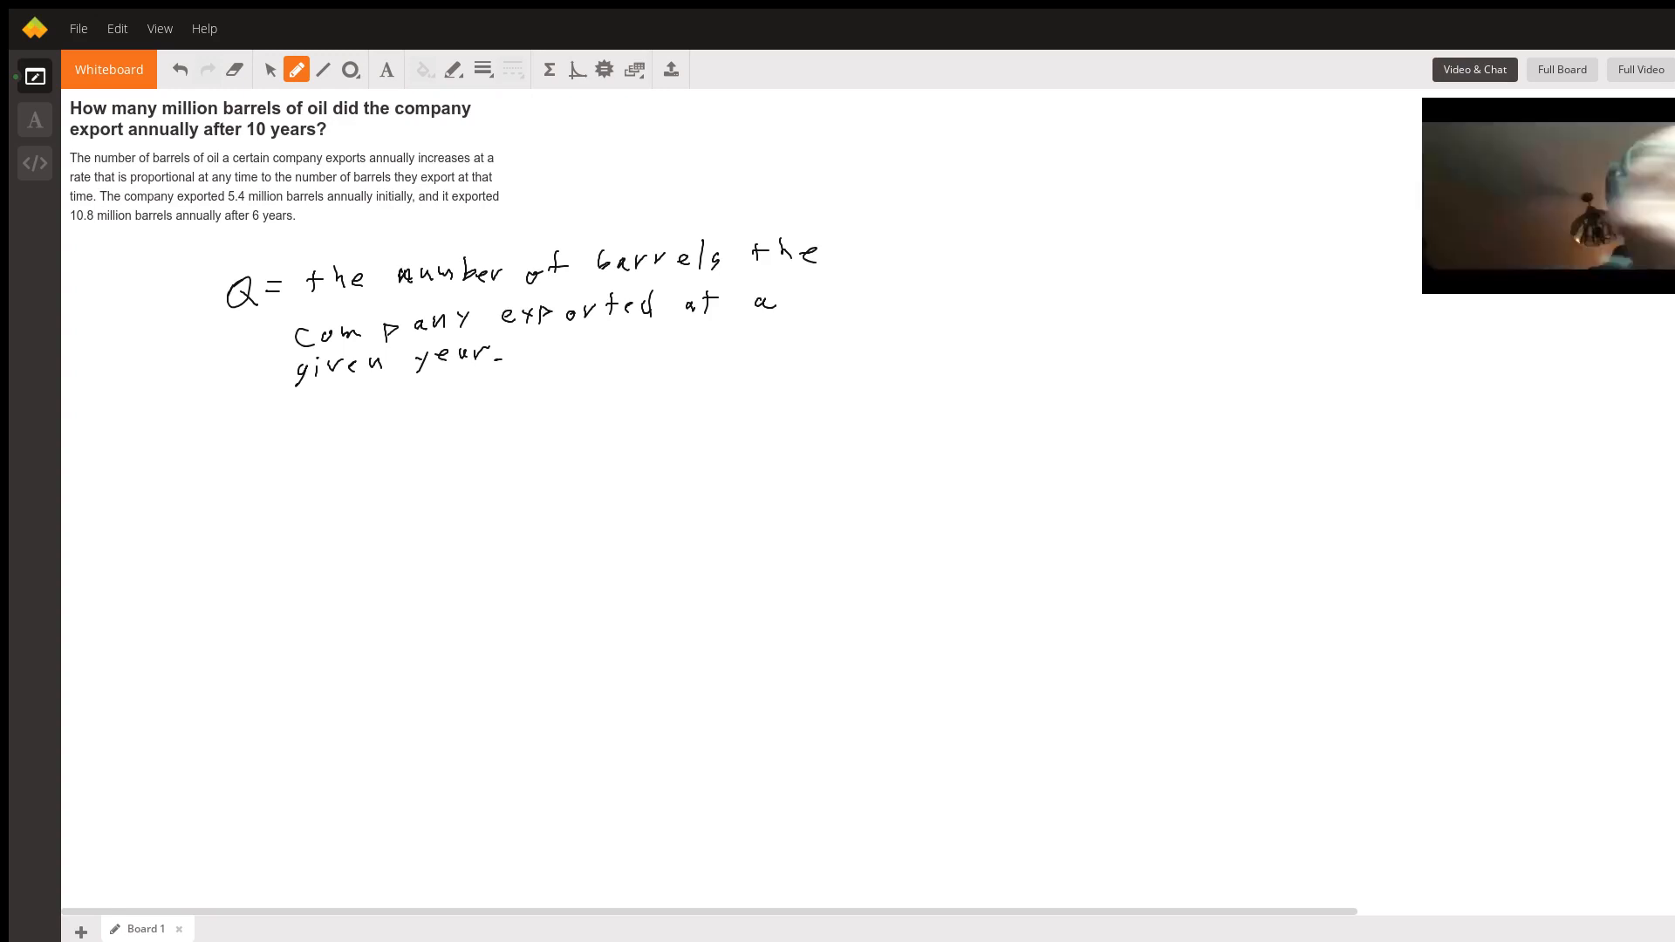
Handwrite the growth equation dQ/dt = kQ below the definition of Q.
{"action": "left_click_drag", "start_coordinate": [187, 422], "coordinate": [231, 443]}
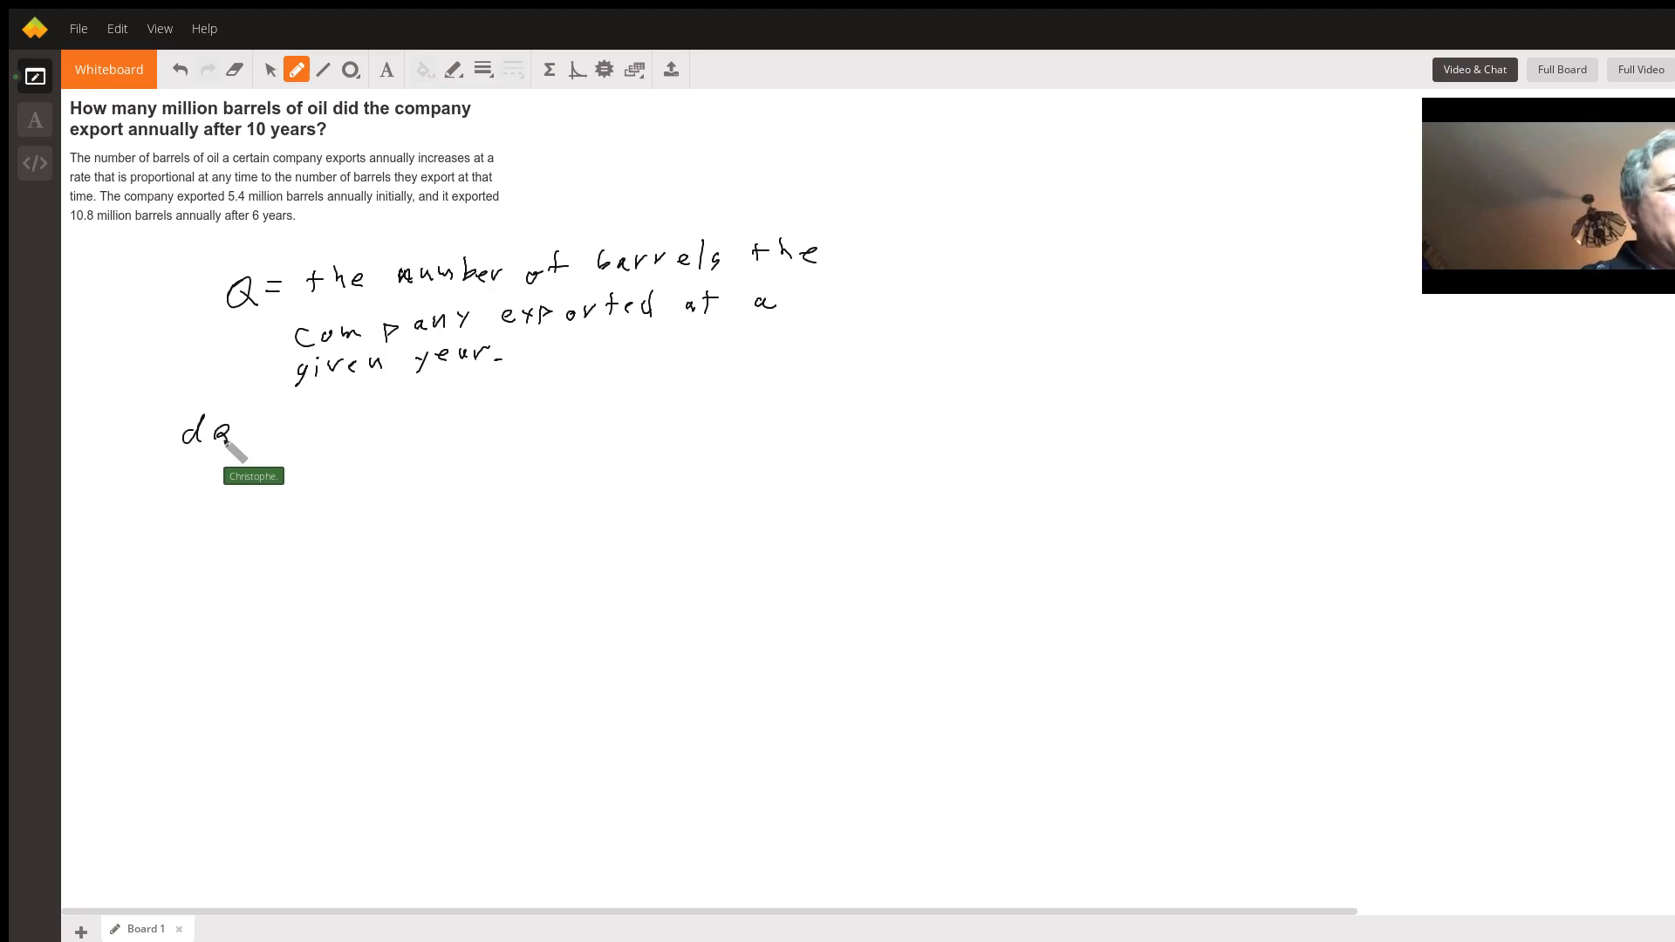
{"action": "left_click_drag", "start_coordinate": [186, 459], "coordinate": [225, 481]}
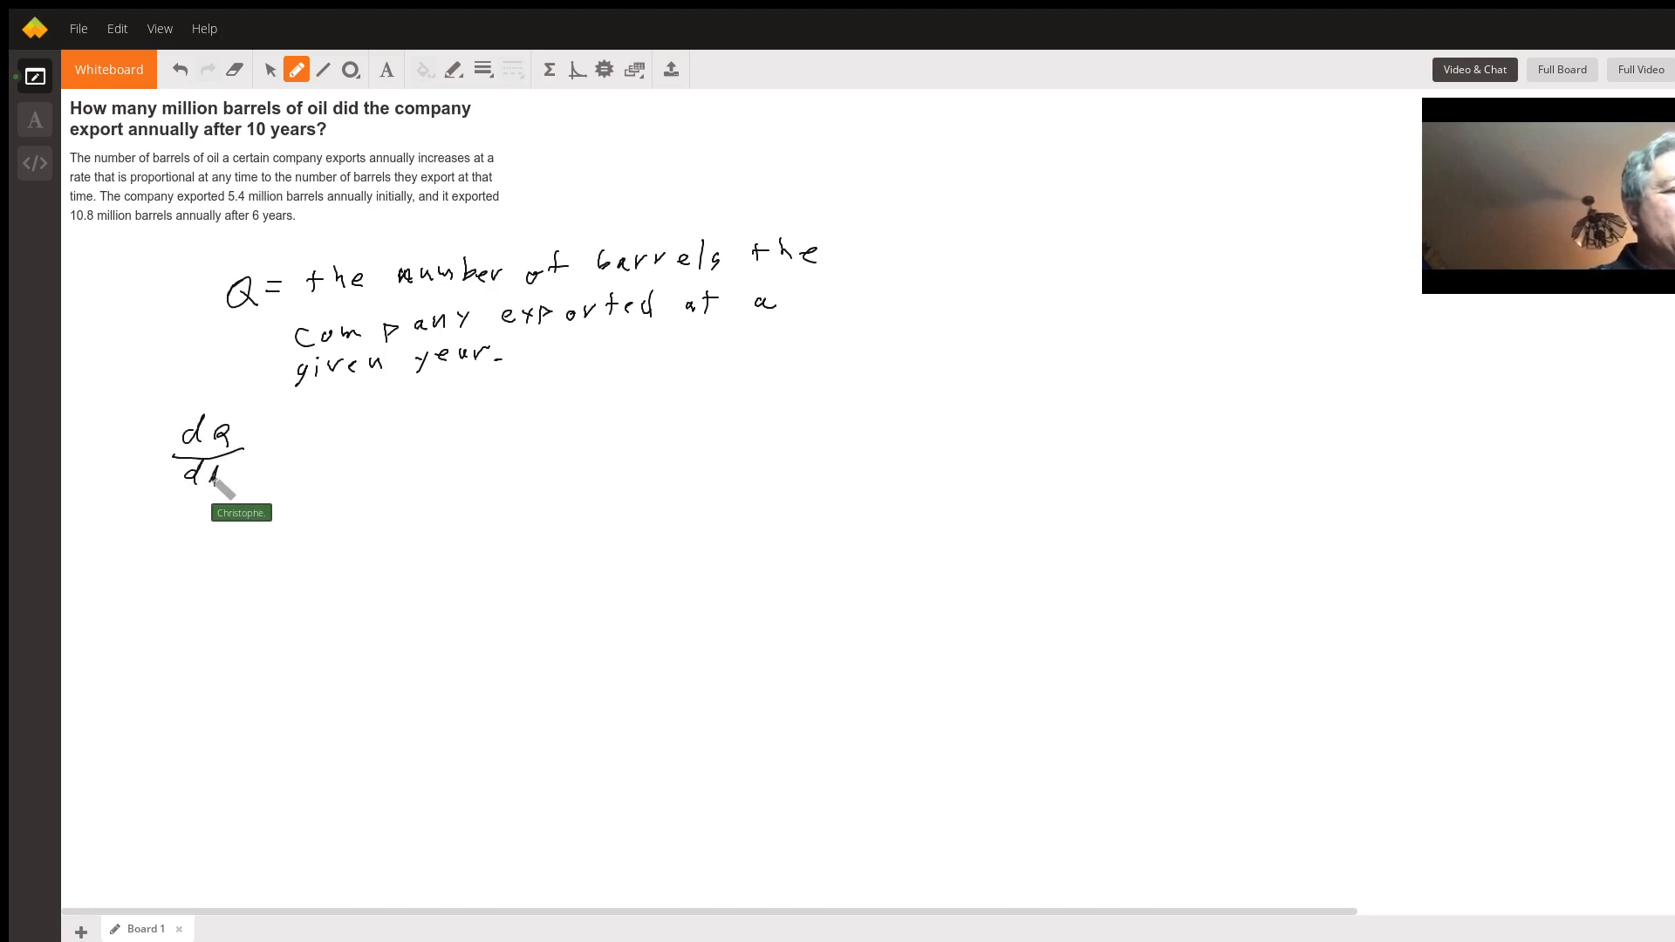
{"action": "mouse_move", "coordinate": [220, 474]}
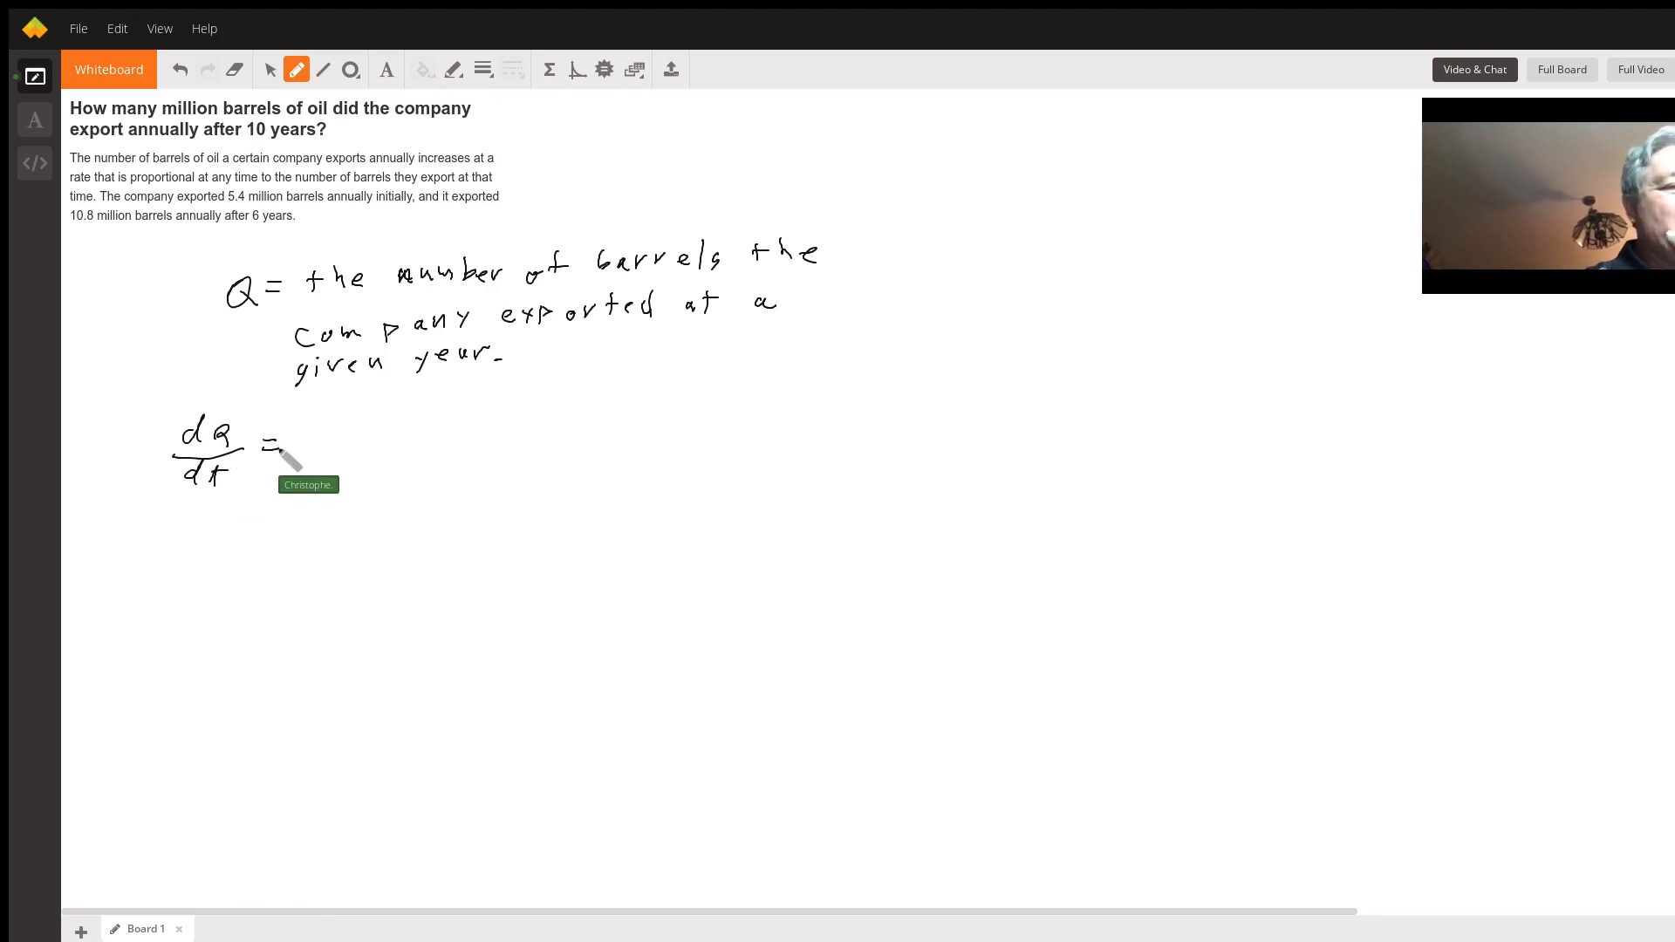
{"action": "left_click_drag", "start_coordinate": [296, 443], "coordinate": [340, 448]}
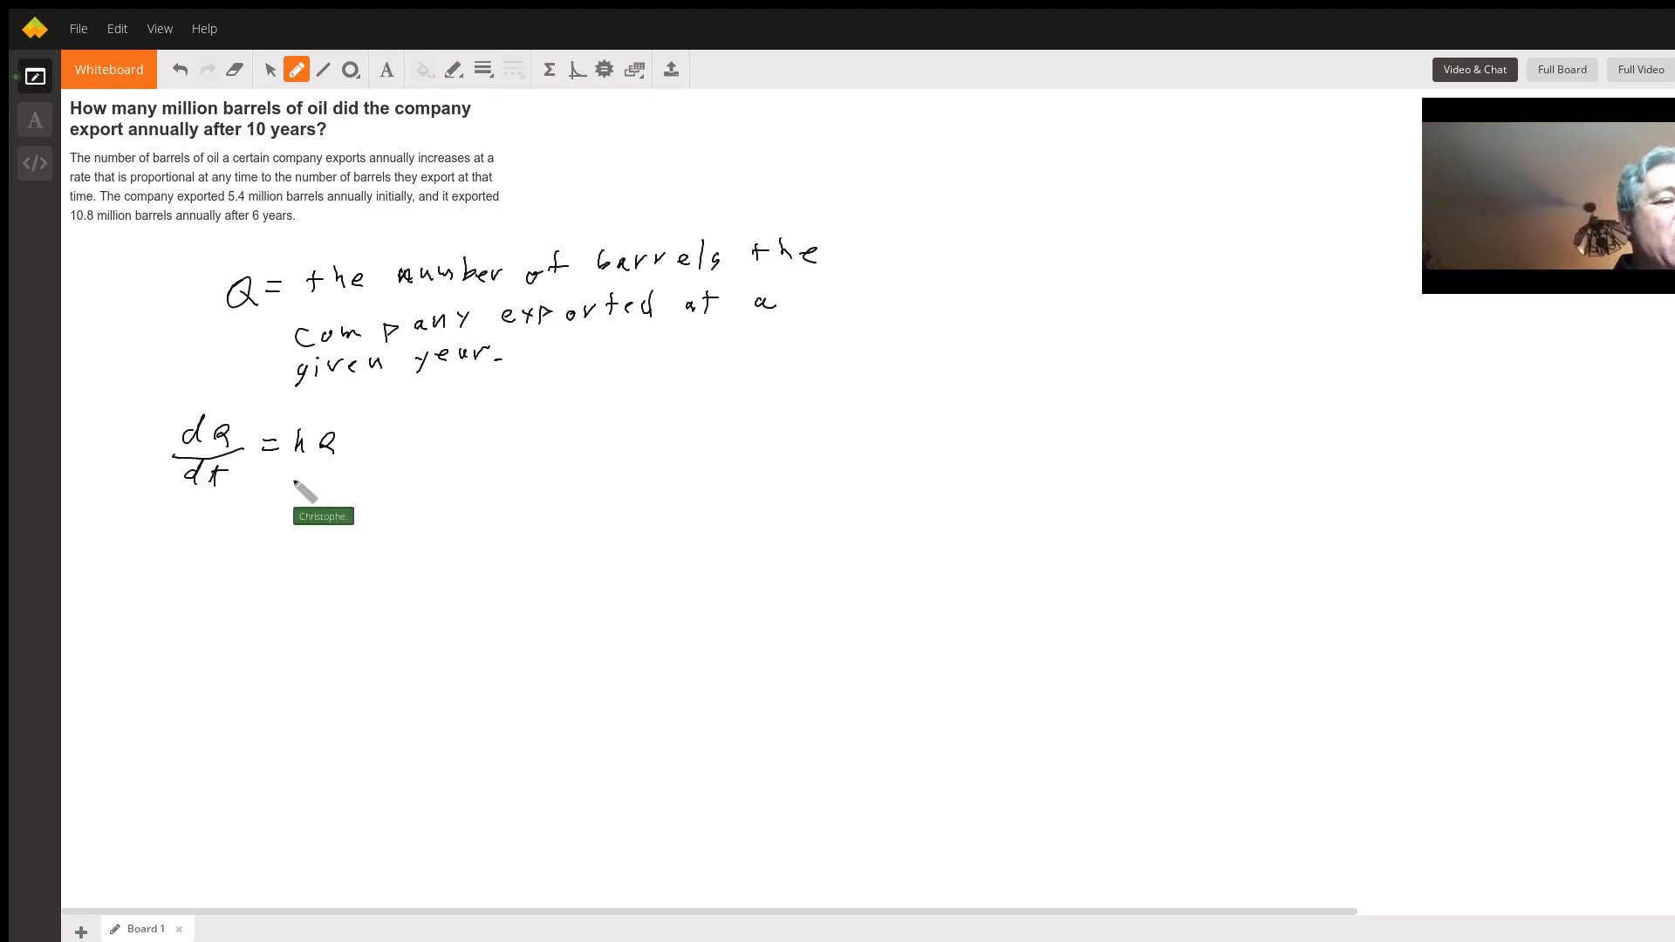
Handwrite the initial condition Q(0) = 5.4 on the next line.
{"action": "left_click_drag", "start_coordinate": [255, 503], "coordinate": [326, 502]}
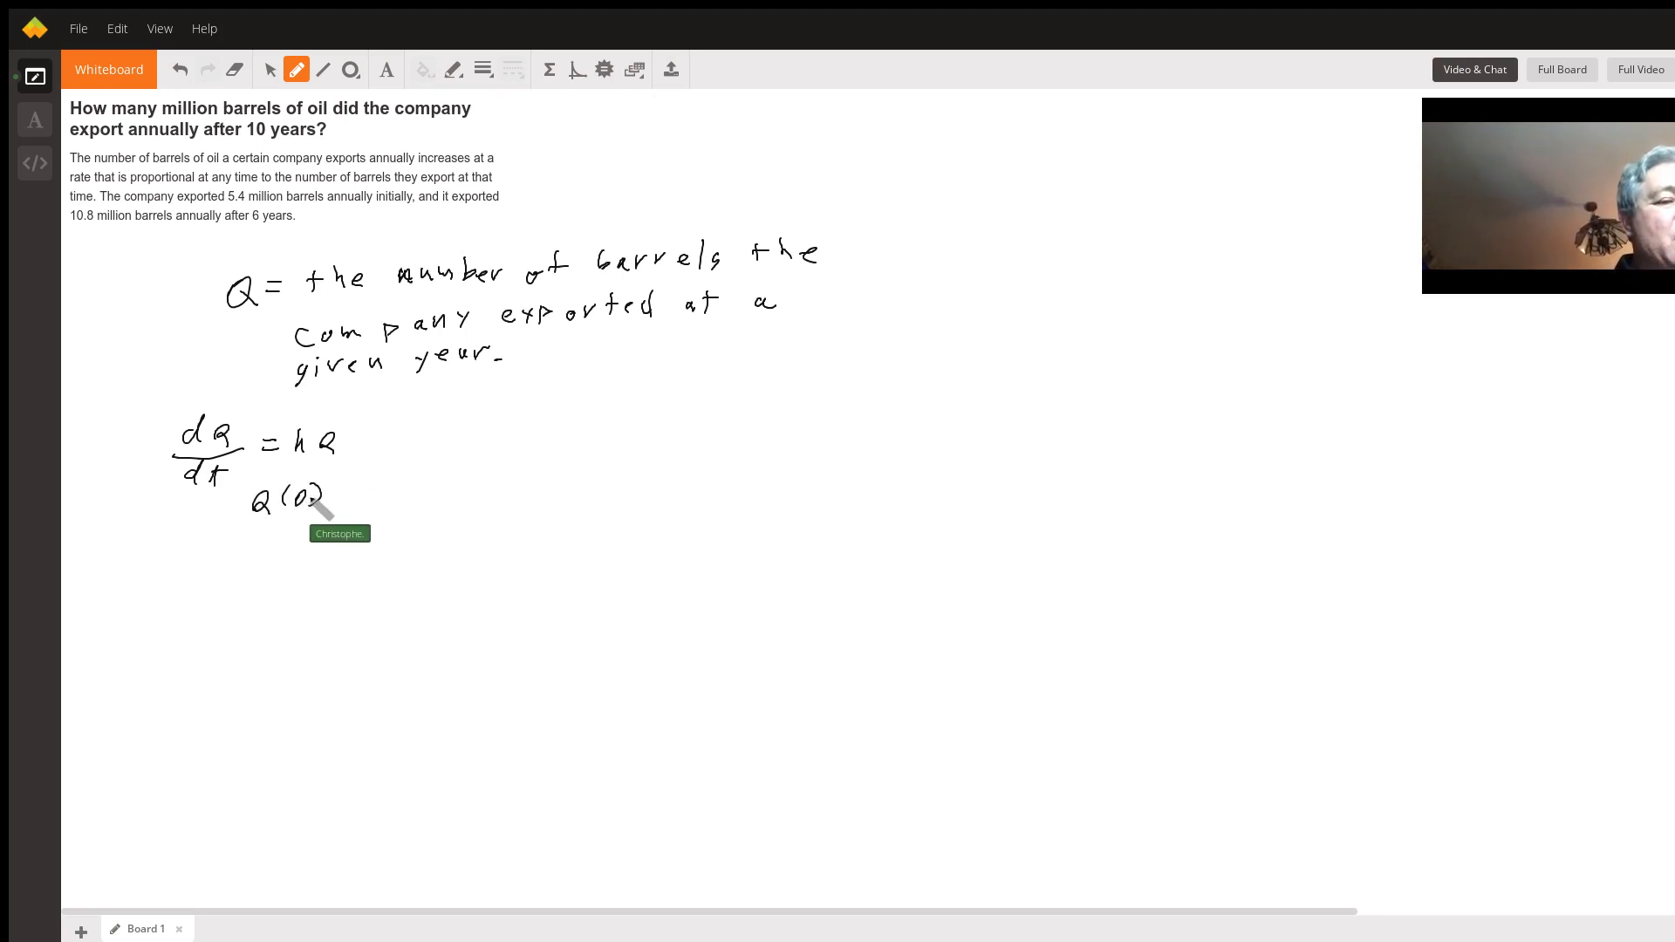
{"action": "left_click_drag", "start_coordinate": [342, 494], "coordinate": [411, 487]}
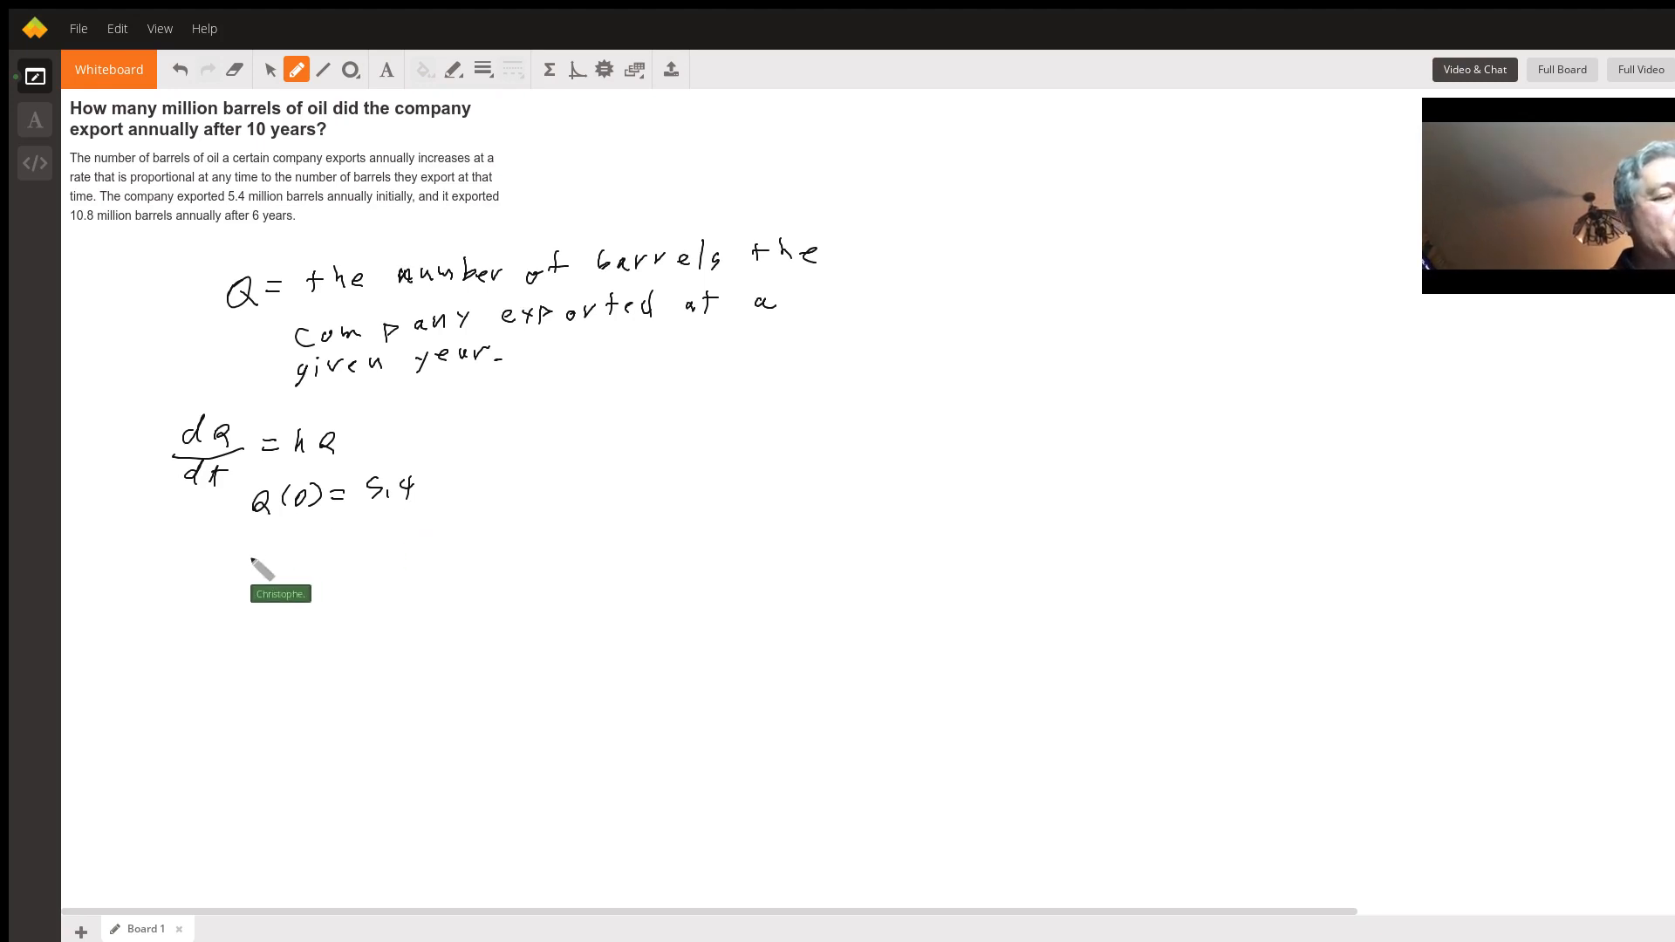
Handwrite the separated integrals ∫dQ/Q = ∫k dt and ln Q = kt + C.
{"action": "left_click_drag", "start_coordinate": [226, 560], "coordinate": [267, 614]}
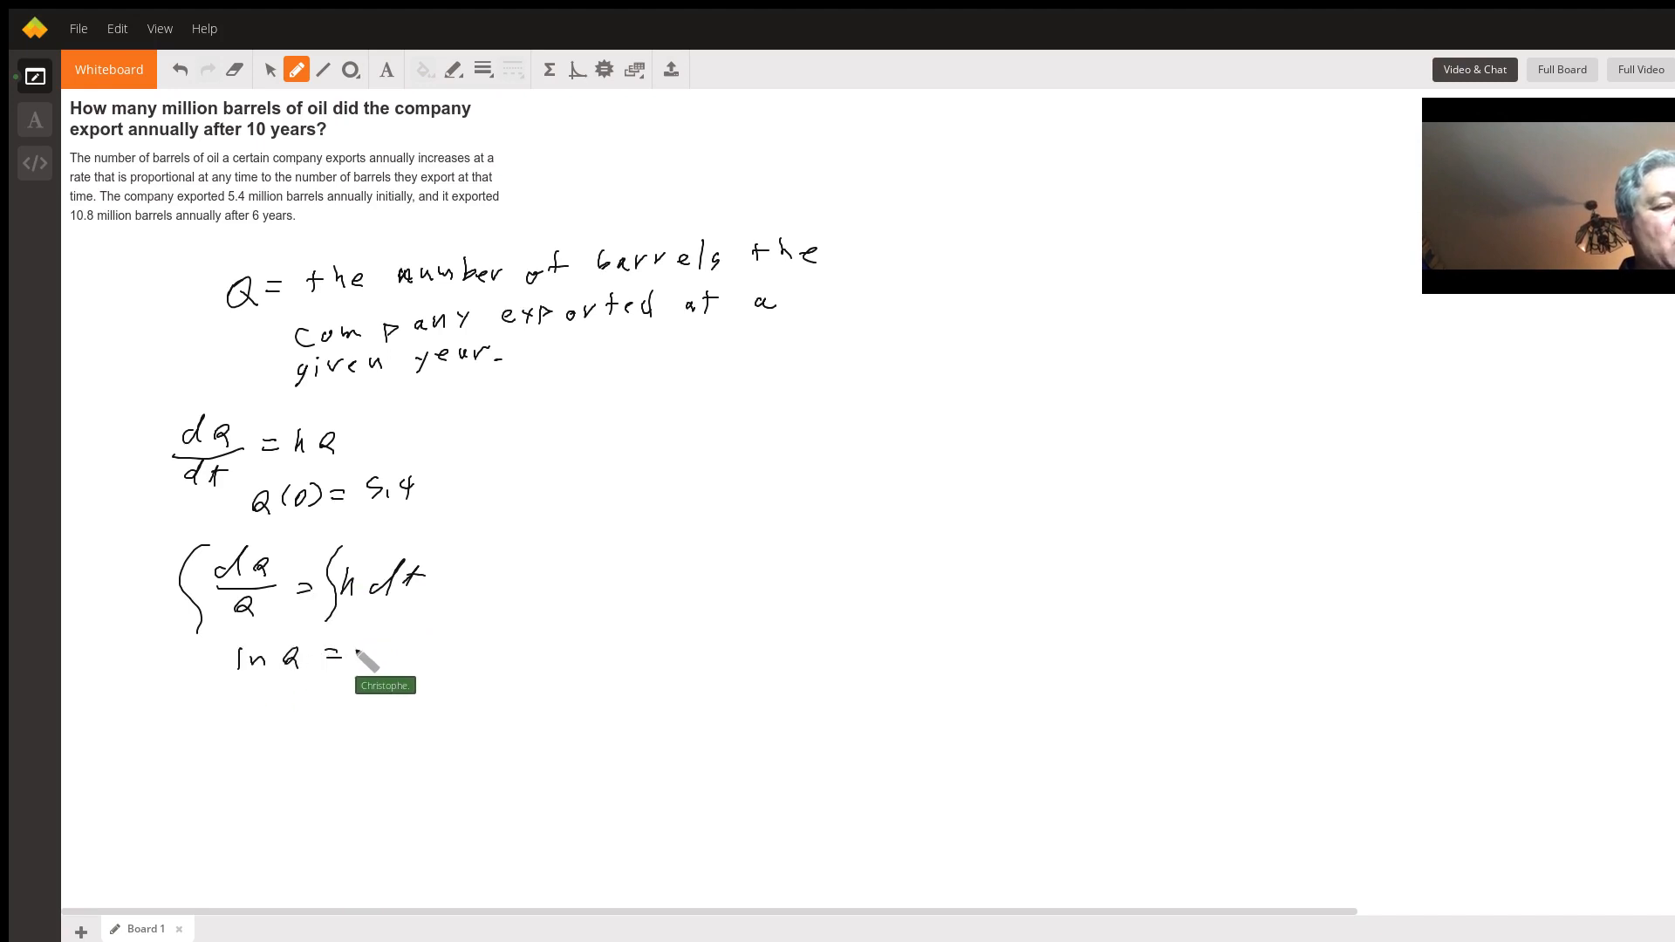
{"action": "left_click_drag", "start_coordinate": [363, 655], "coordinate": [459, 654]}
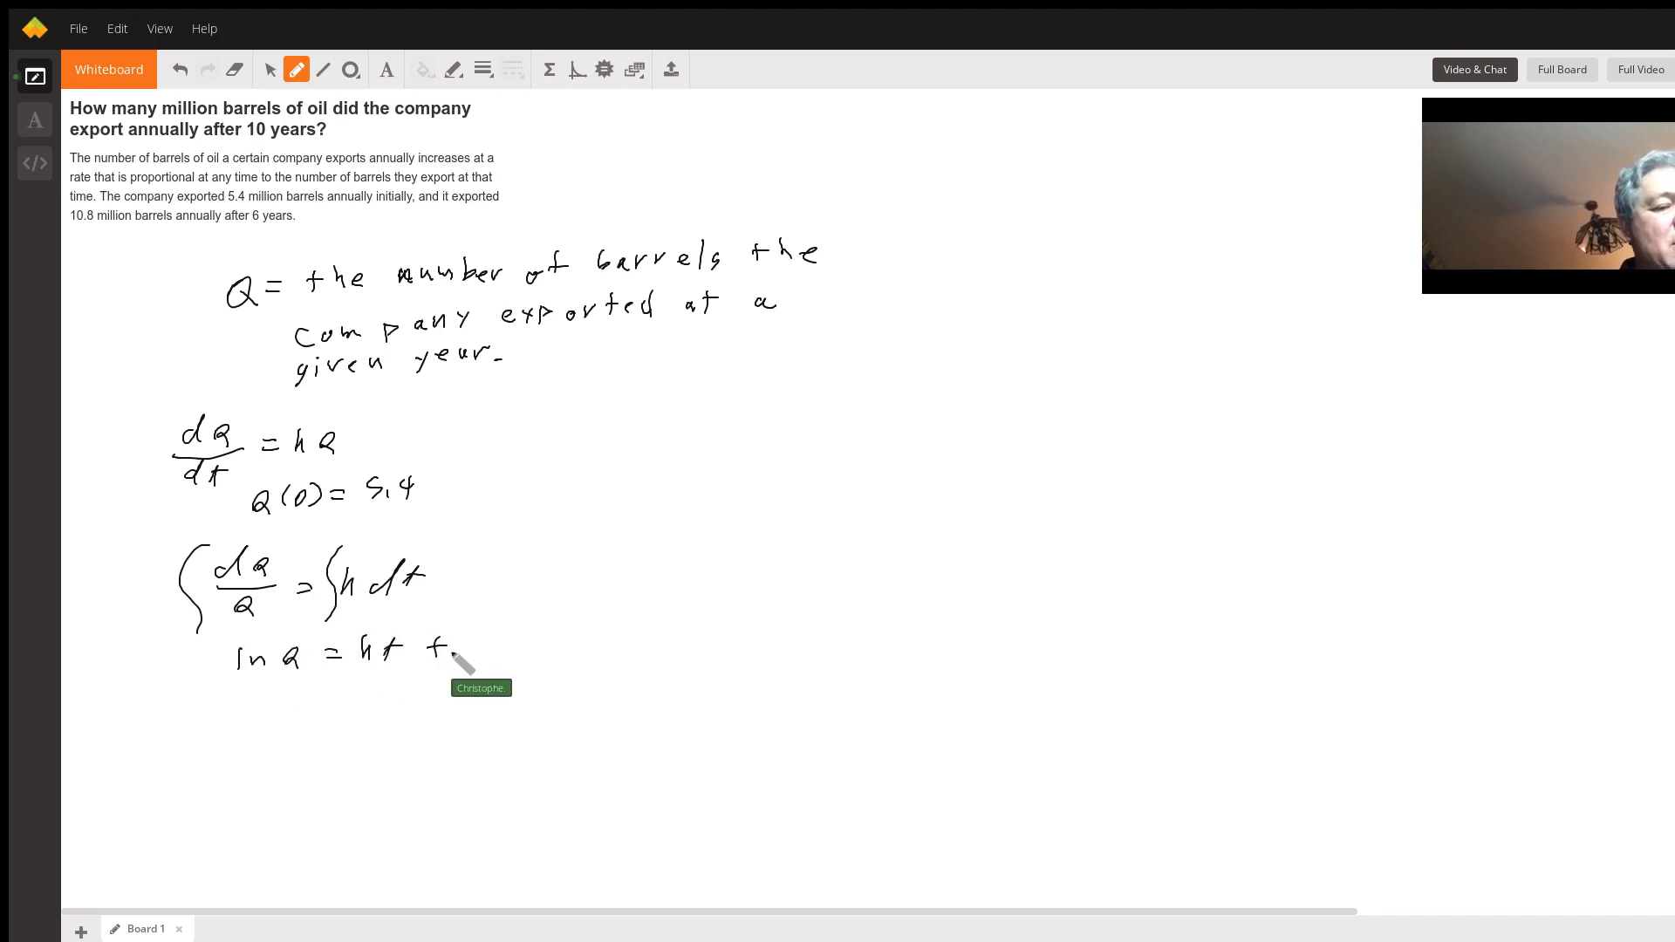
{"action": "left_click_drag", "start_coordinate": [459, 658], "coordinate": [523, 658]}
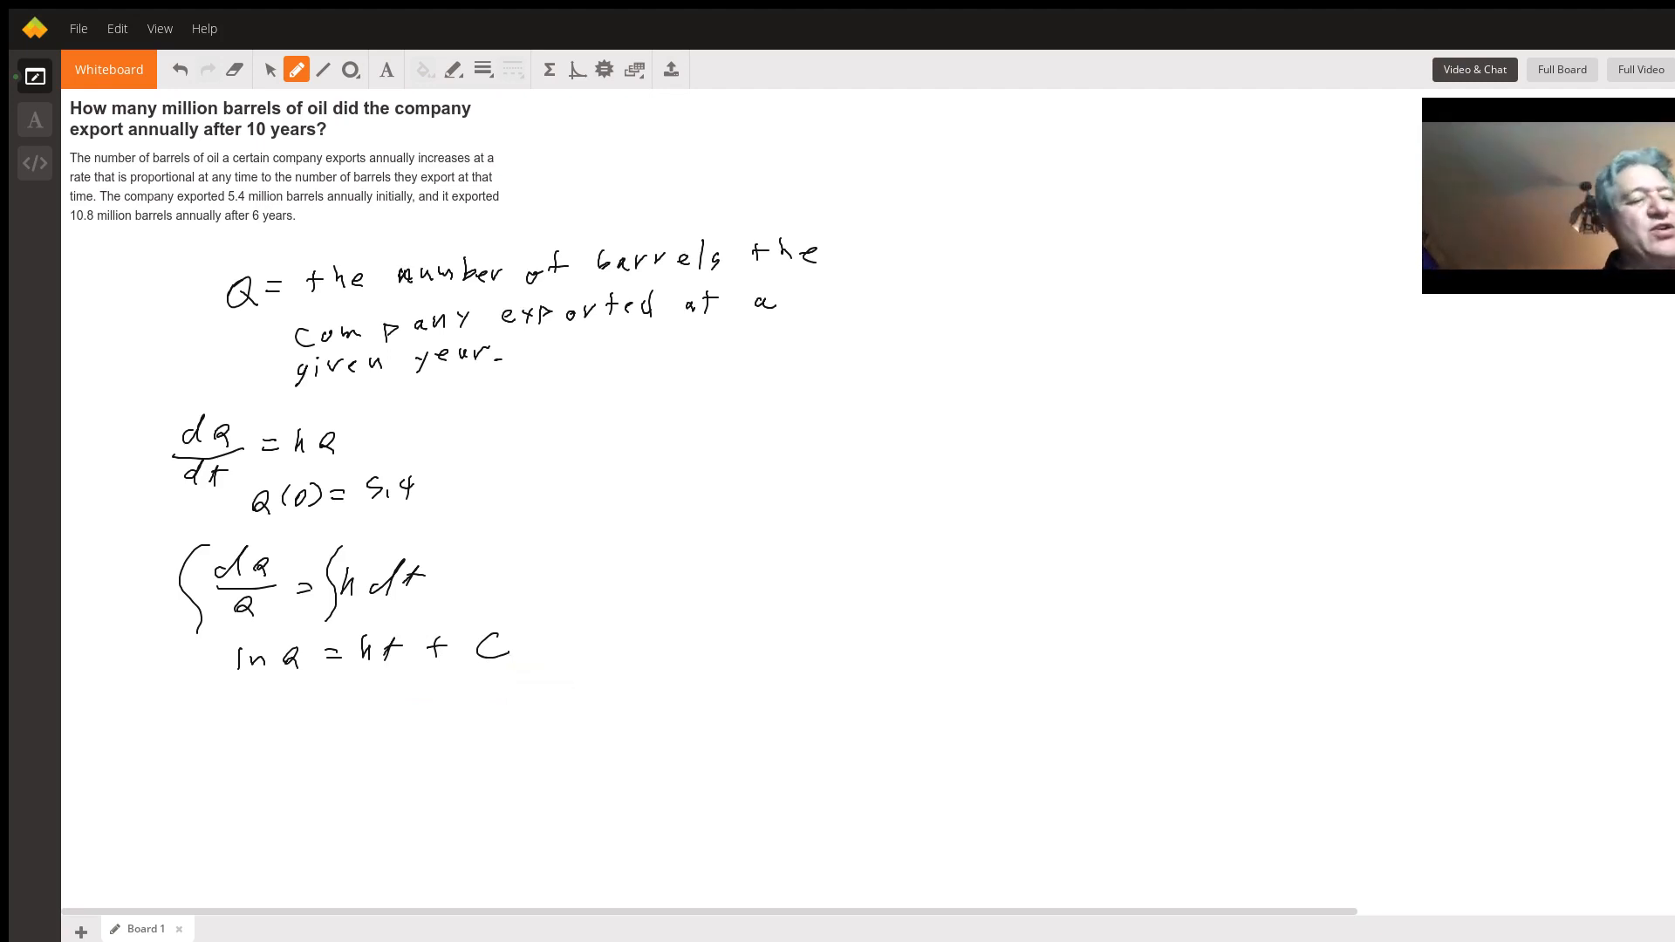
Handwrite Q(t) = e^(kt+C) = e^kt · e^C on the next line.
{"action": "left_click_drag", "start_coordinate": [262, 700], "coordinate": [316, 710]}
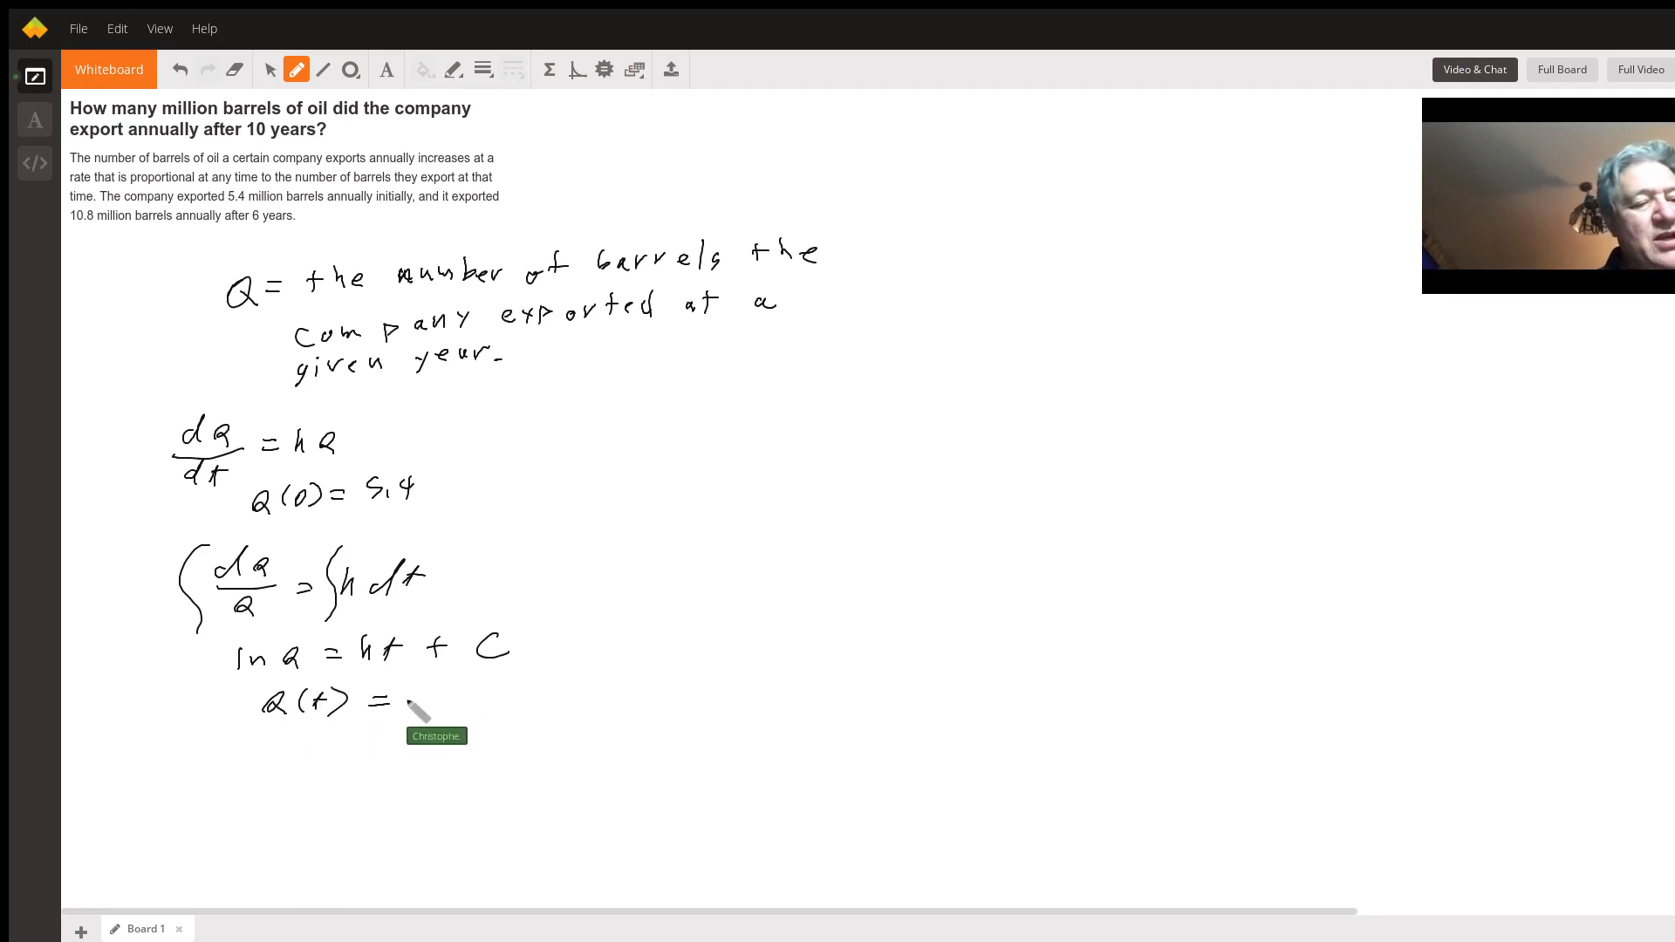
{"action": "left_click_drag", "start_coordinate": [401, 700], "coordinate": [475, 695]}
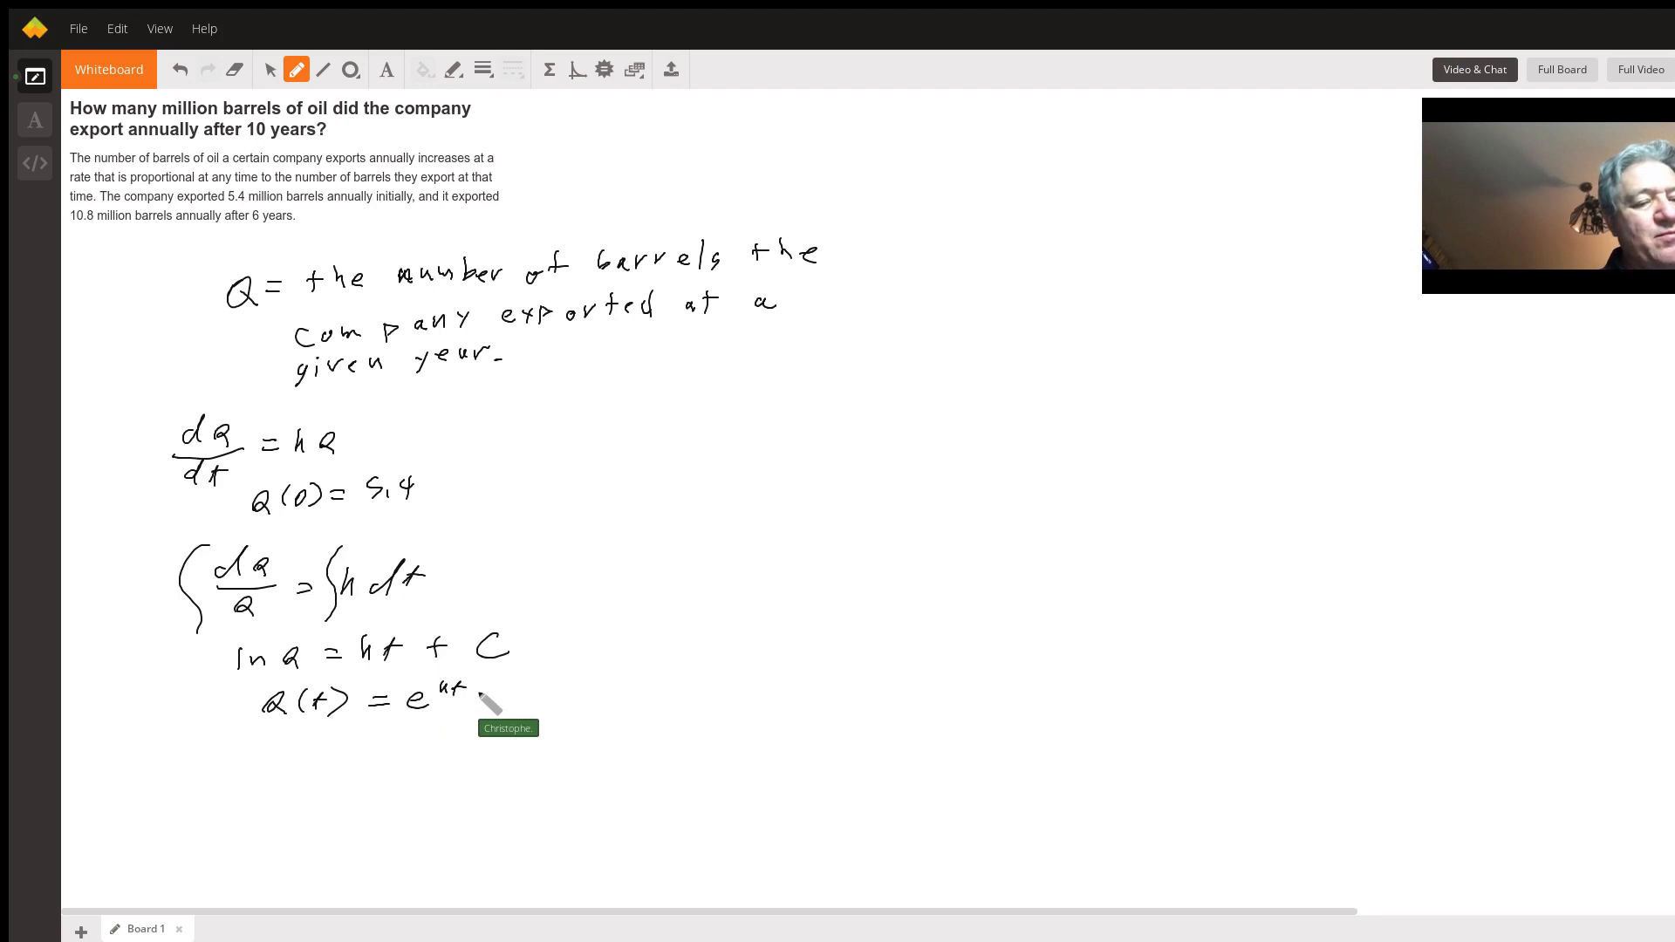
{"action": "left_click_drag", "start_coordinate": [492, 700], "coordinate": [534, 695]}
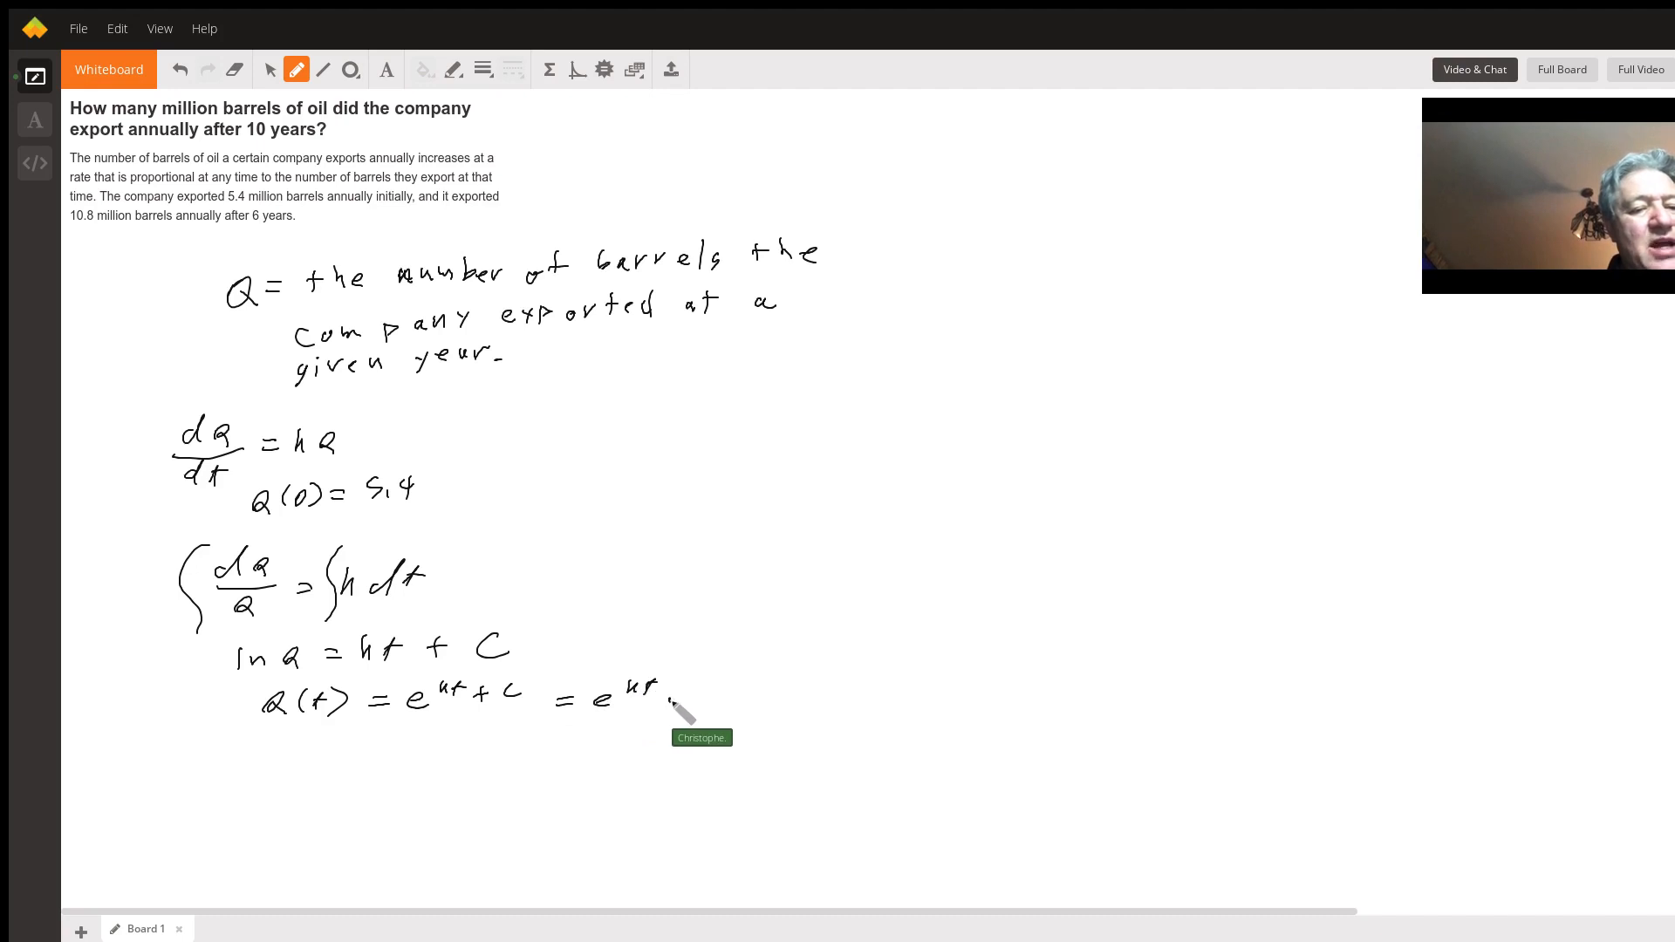
{"action": "left_click_drag", "start_coordinate": [673, 705], "coordinate": [748, 689]}
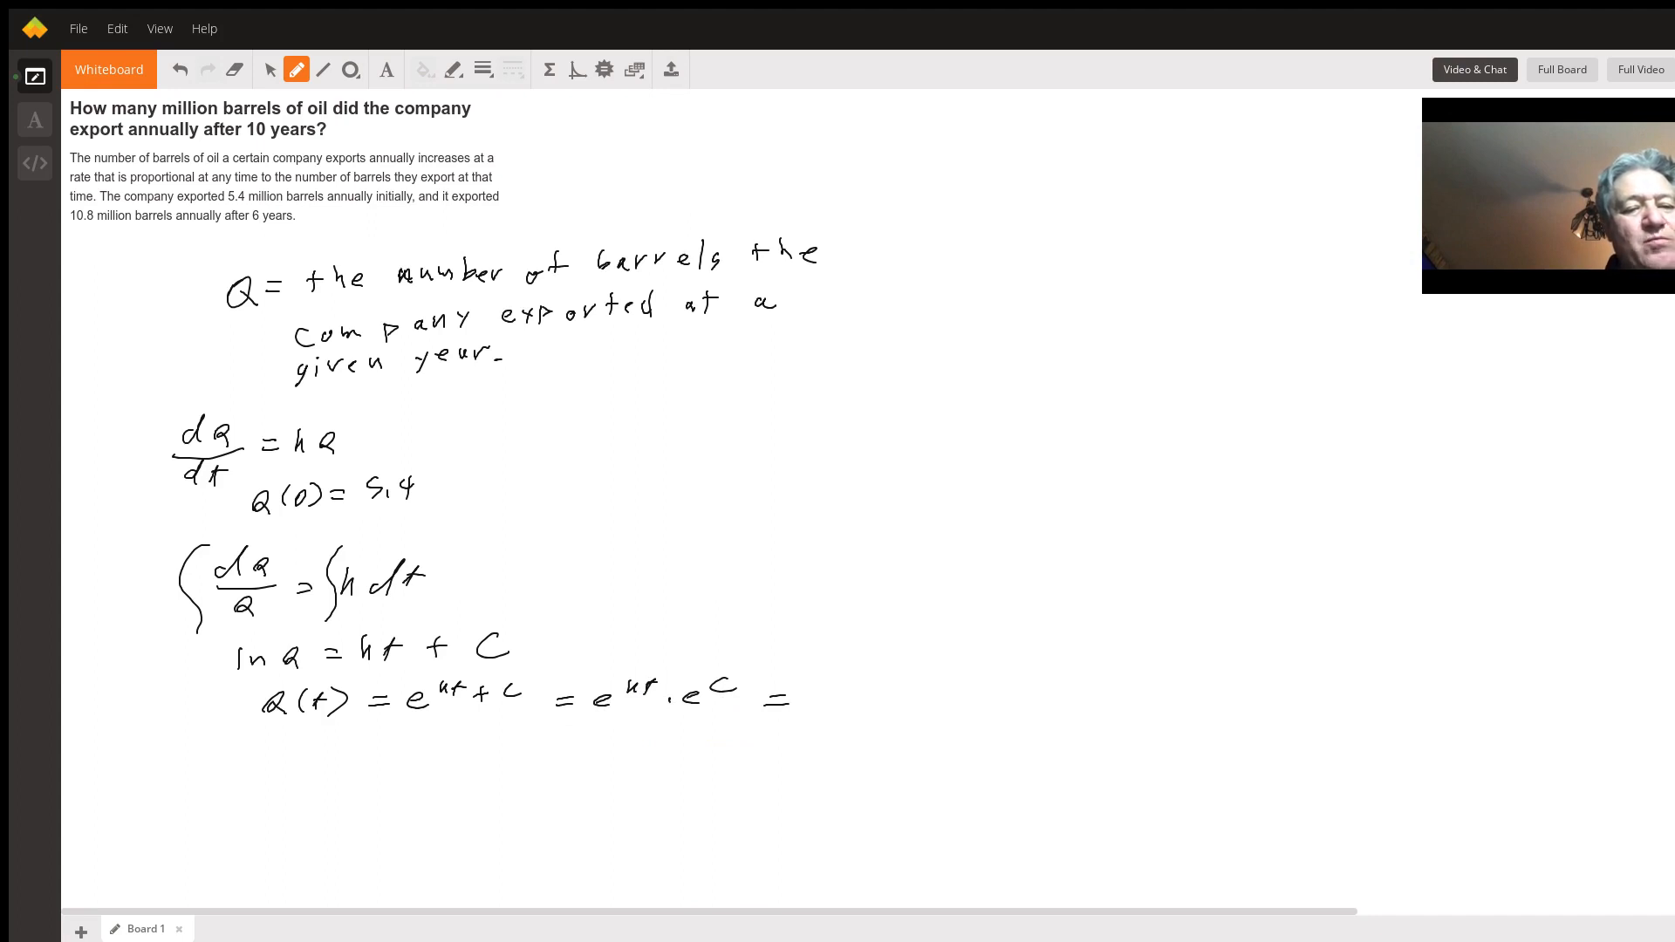
Handwrite = Ke^kt and Q(0) = 5.4 = Ke^0 = K.
{"action": "left_click_drag", "start_coordinate": [806, 694], "coordinate": [835, 710]}
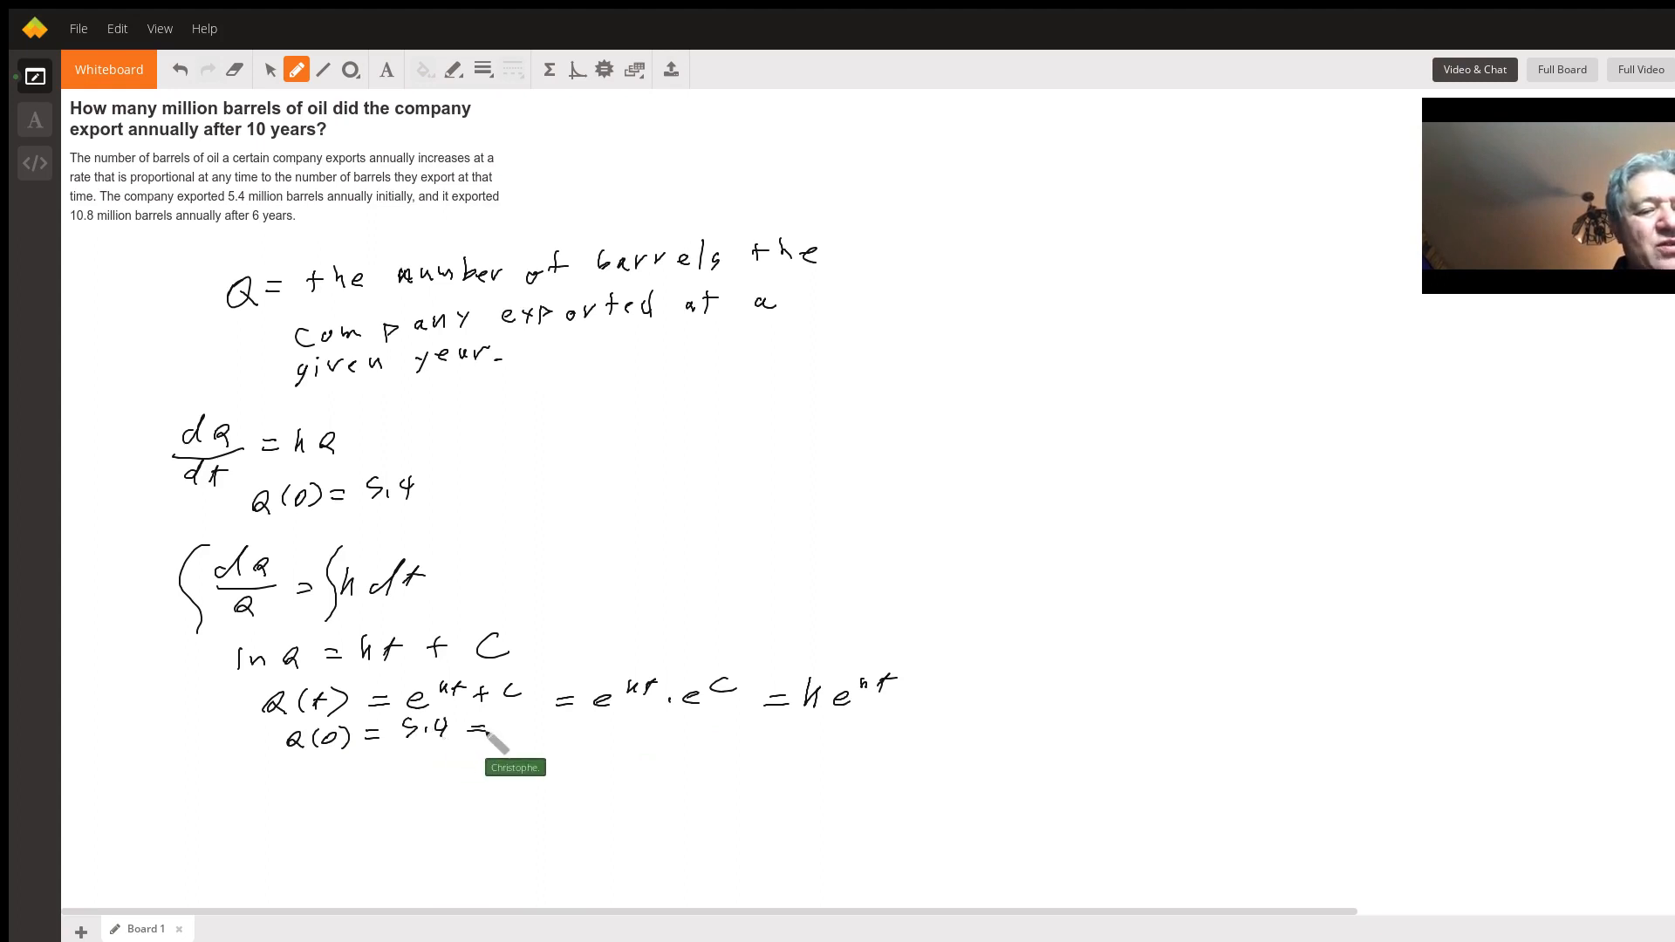
{"action": "left_click_drag", "start_coordinate": [492, 737], "coordinate": [550, 731]}
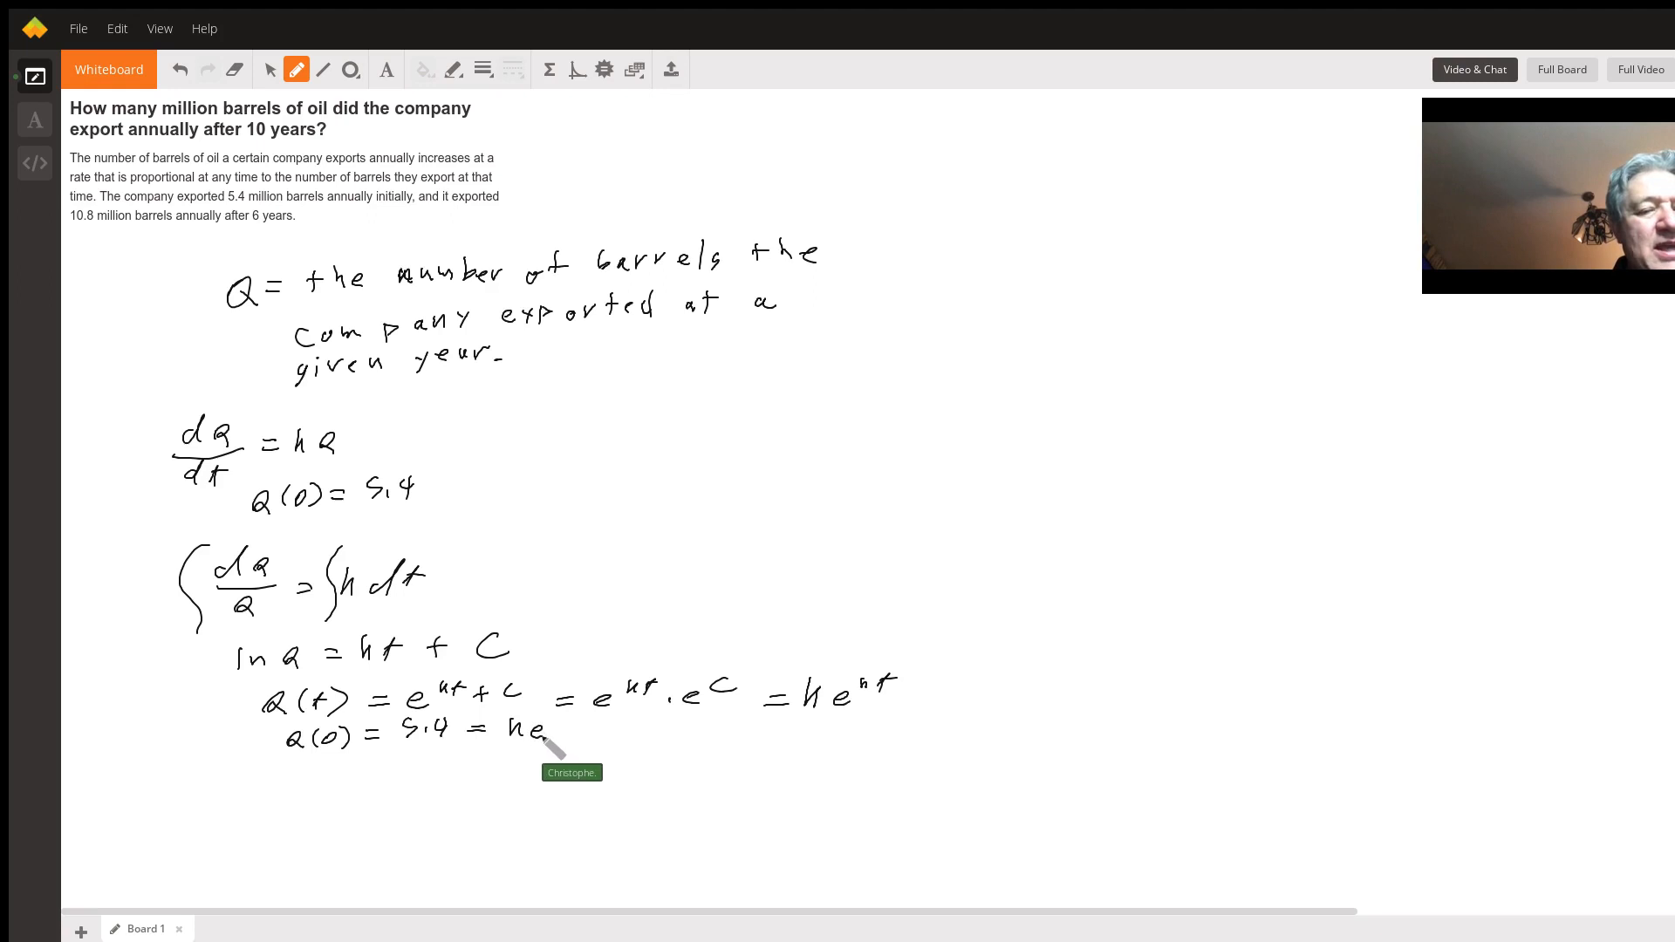
{"action": "left_click_drag", "start_coordinate": [549, 731], "coordinate": [630, 737]}
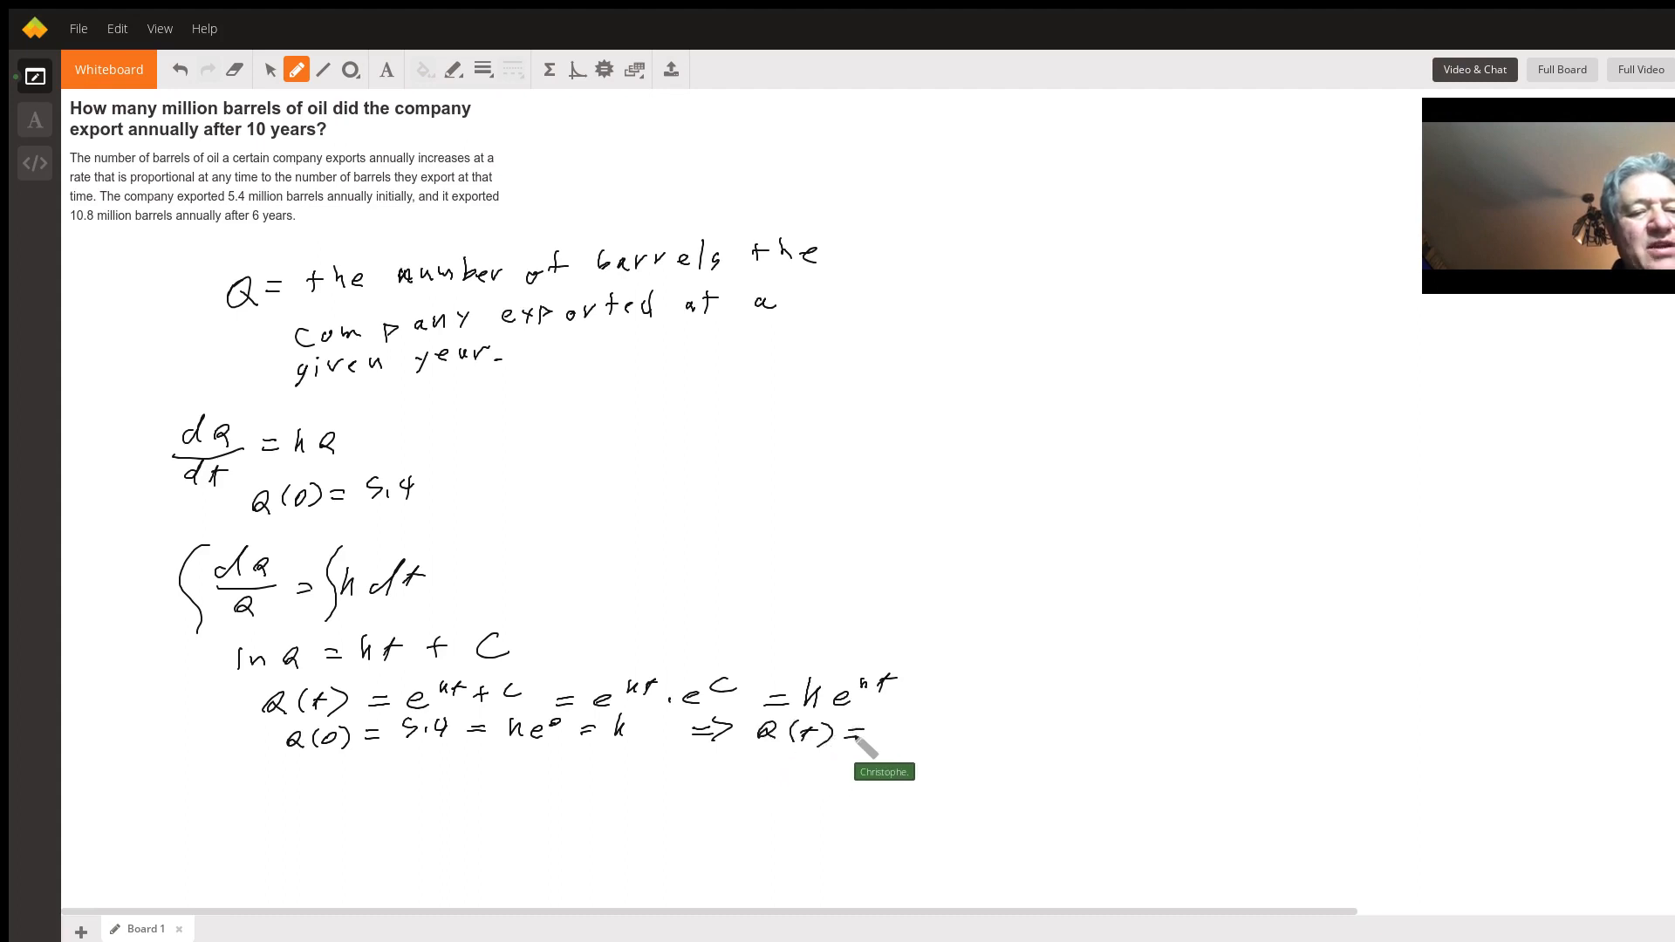
Handwrite the conclusion Q(t) = 5.4e^kt.
{"action": "left_click_drag", "start_coordinate": [865, 736], "coordinate": [935, 731]}
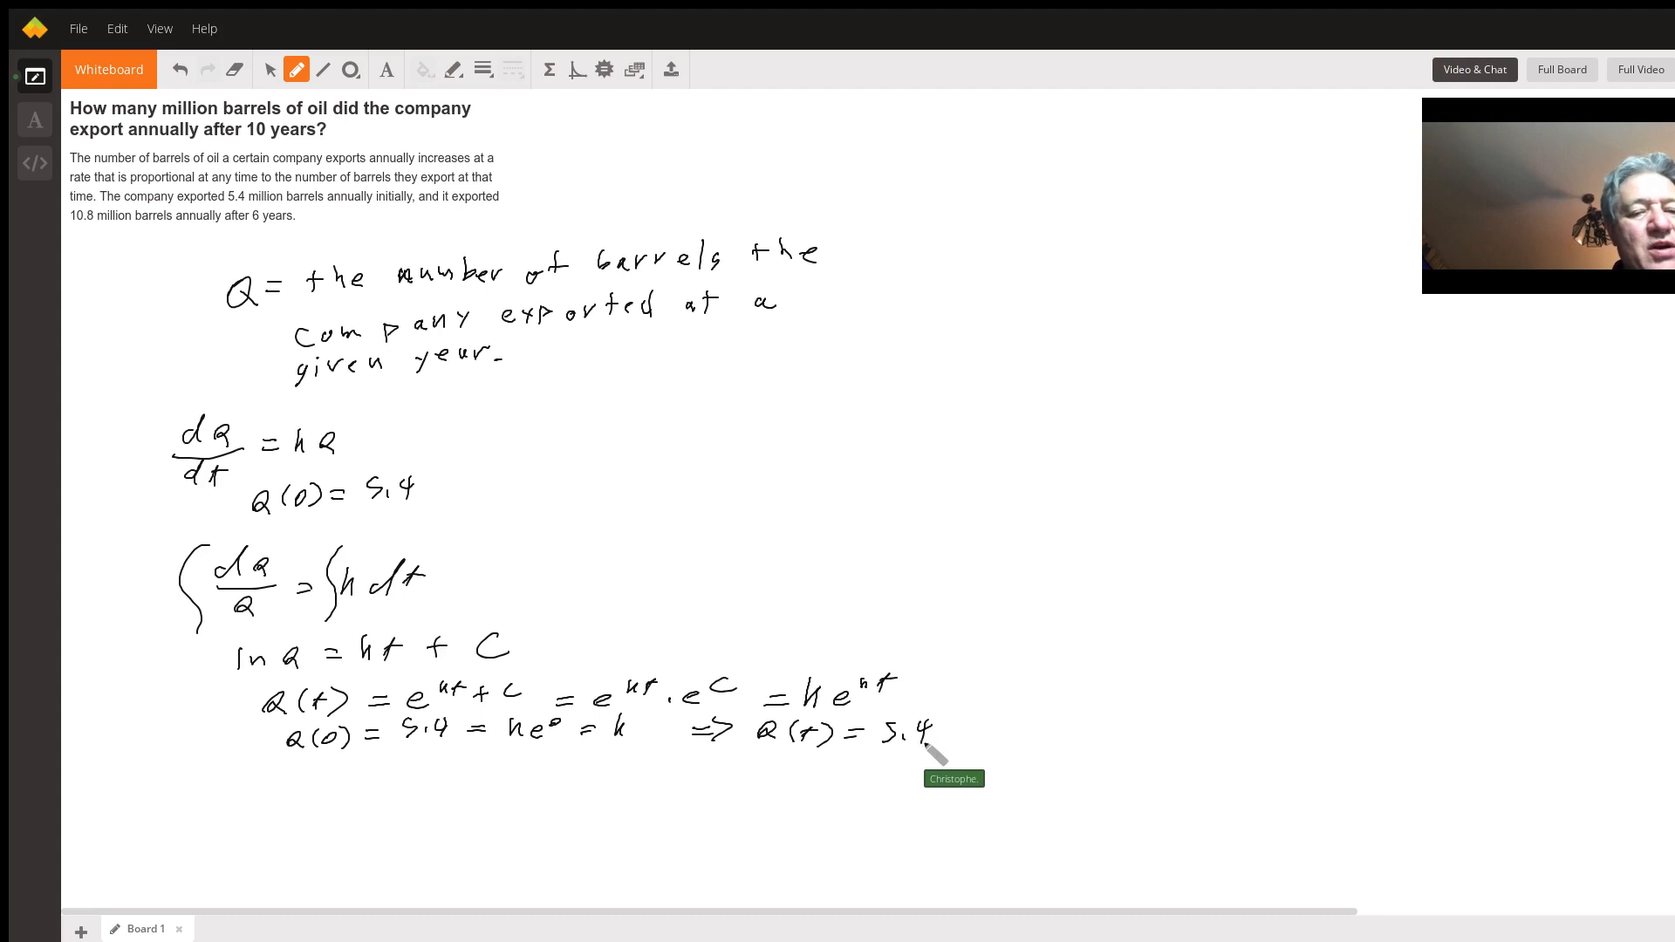
{"action": "left_click_drag", "start_coordinate": [940, 736], "coordinate": [1026, 726]}
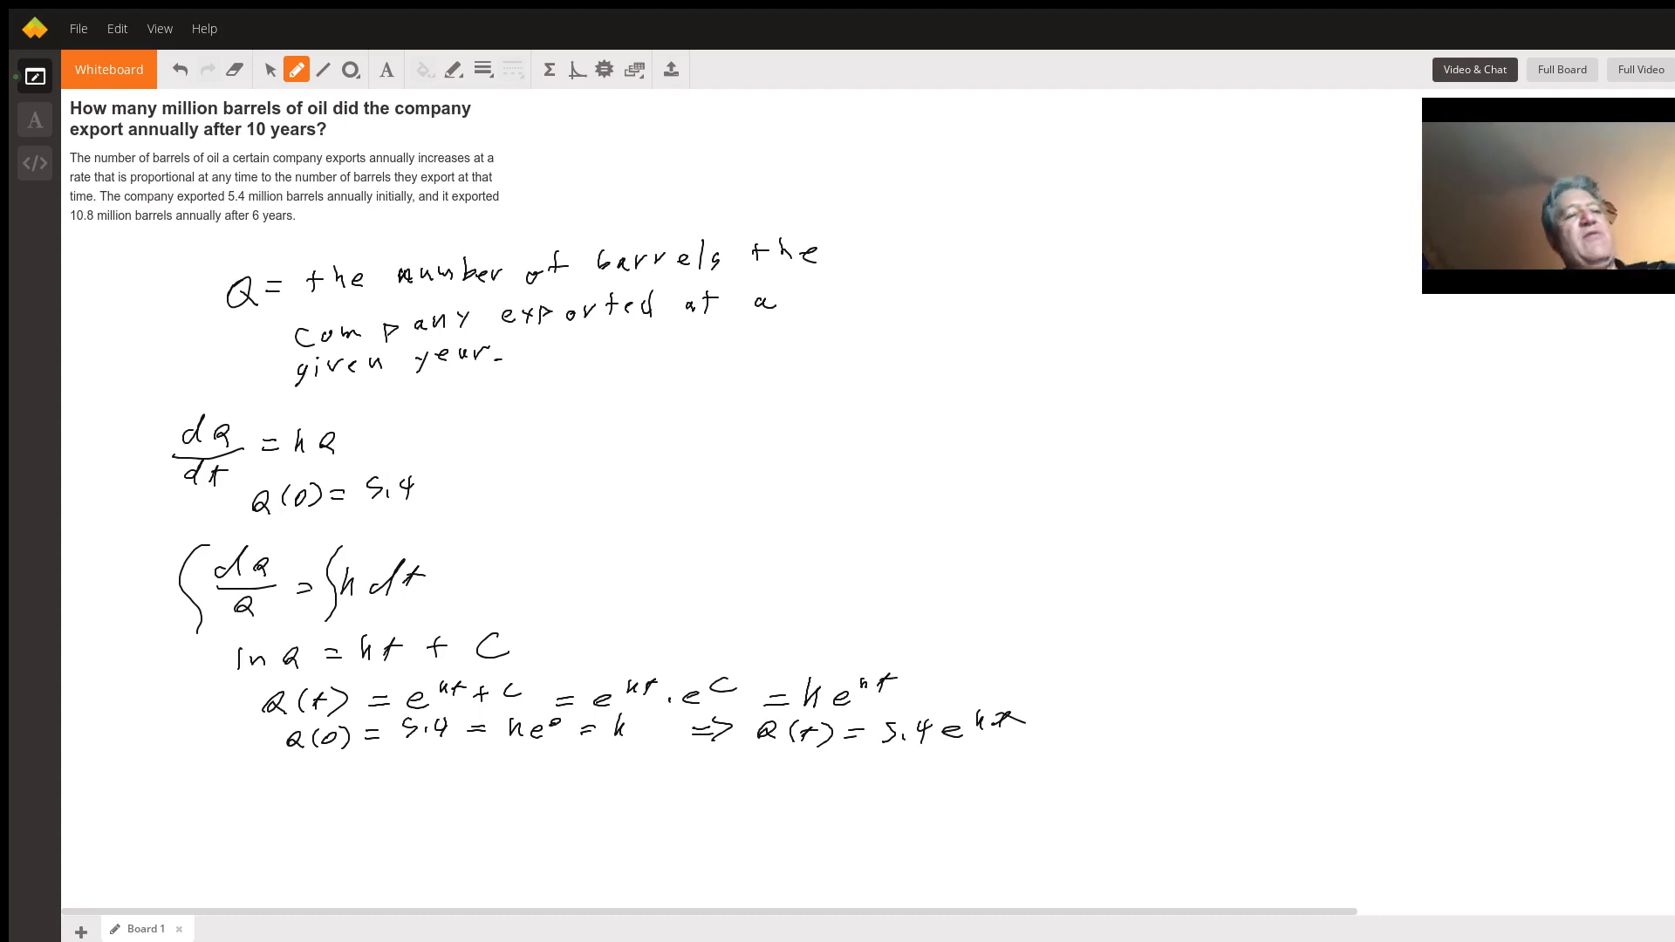
Switch to a second blank board and start writing Q(6) = 10.8.
{"action": "left_click", "coordinate": [81, 928]}
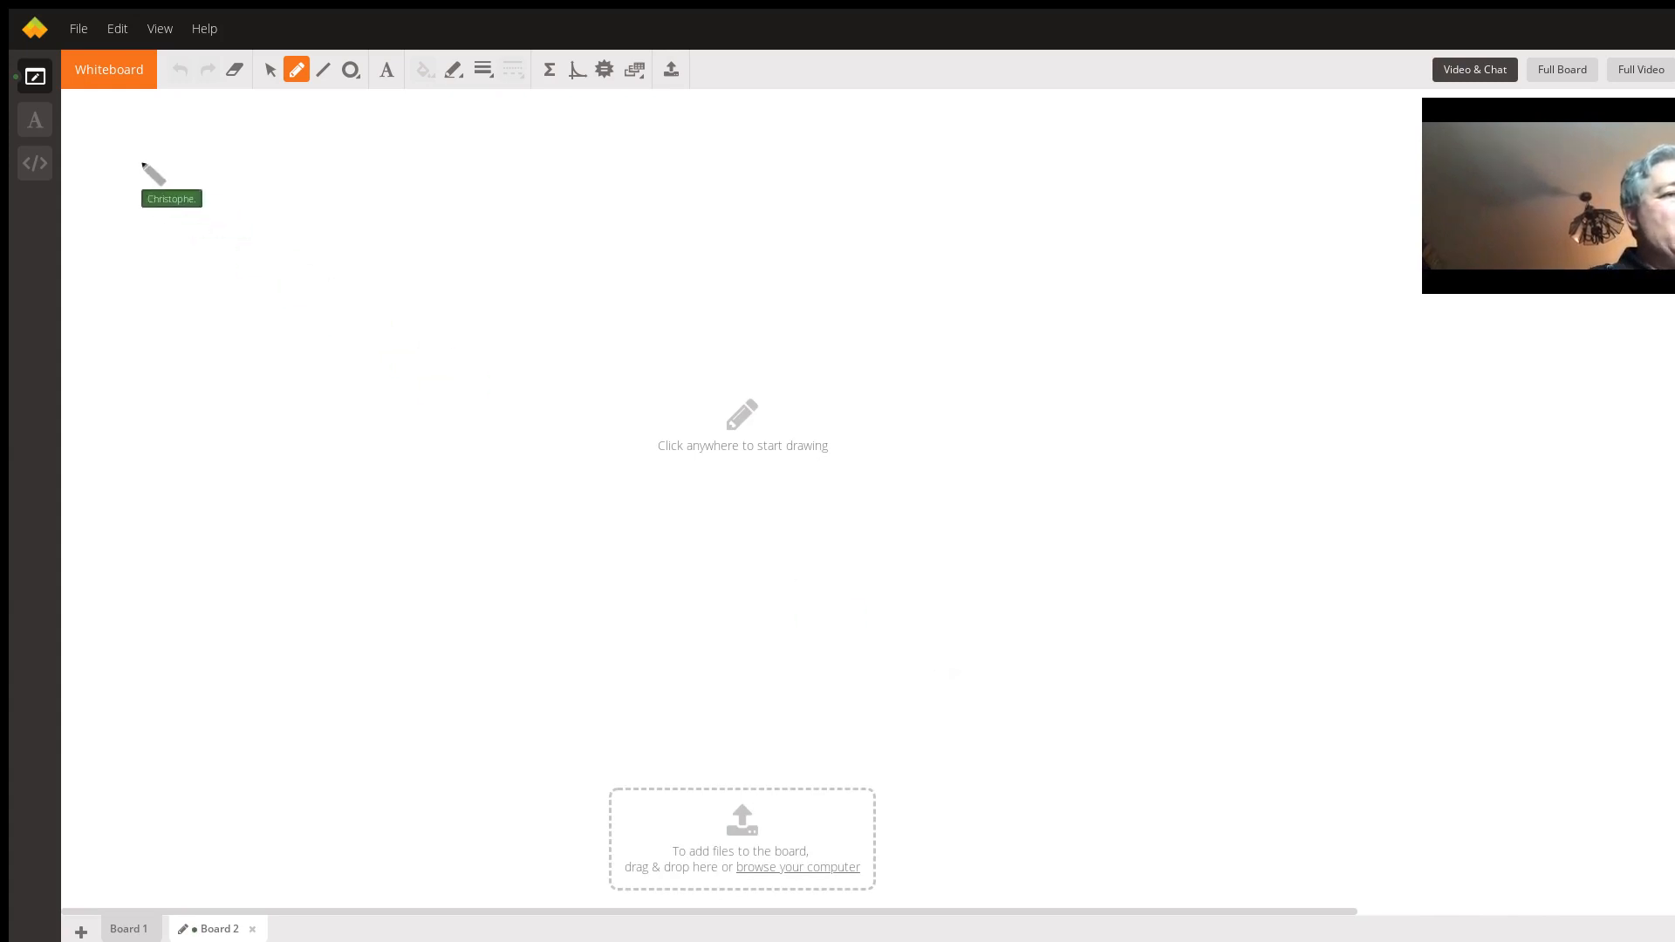
{"action": "left_click_drag", "start_coordinate": [101, 140], "coordinate": [171, 150]}
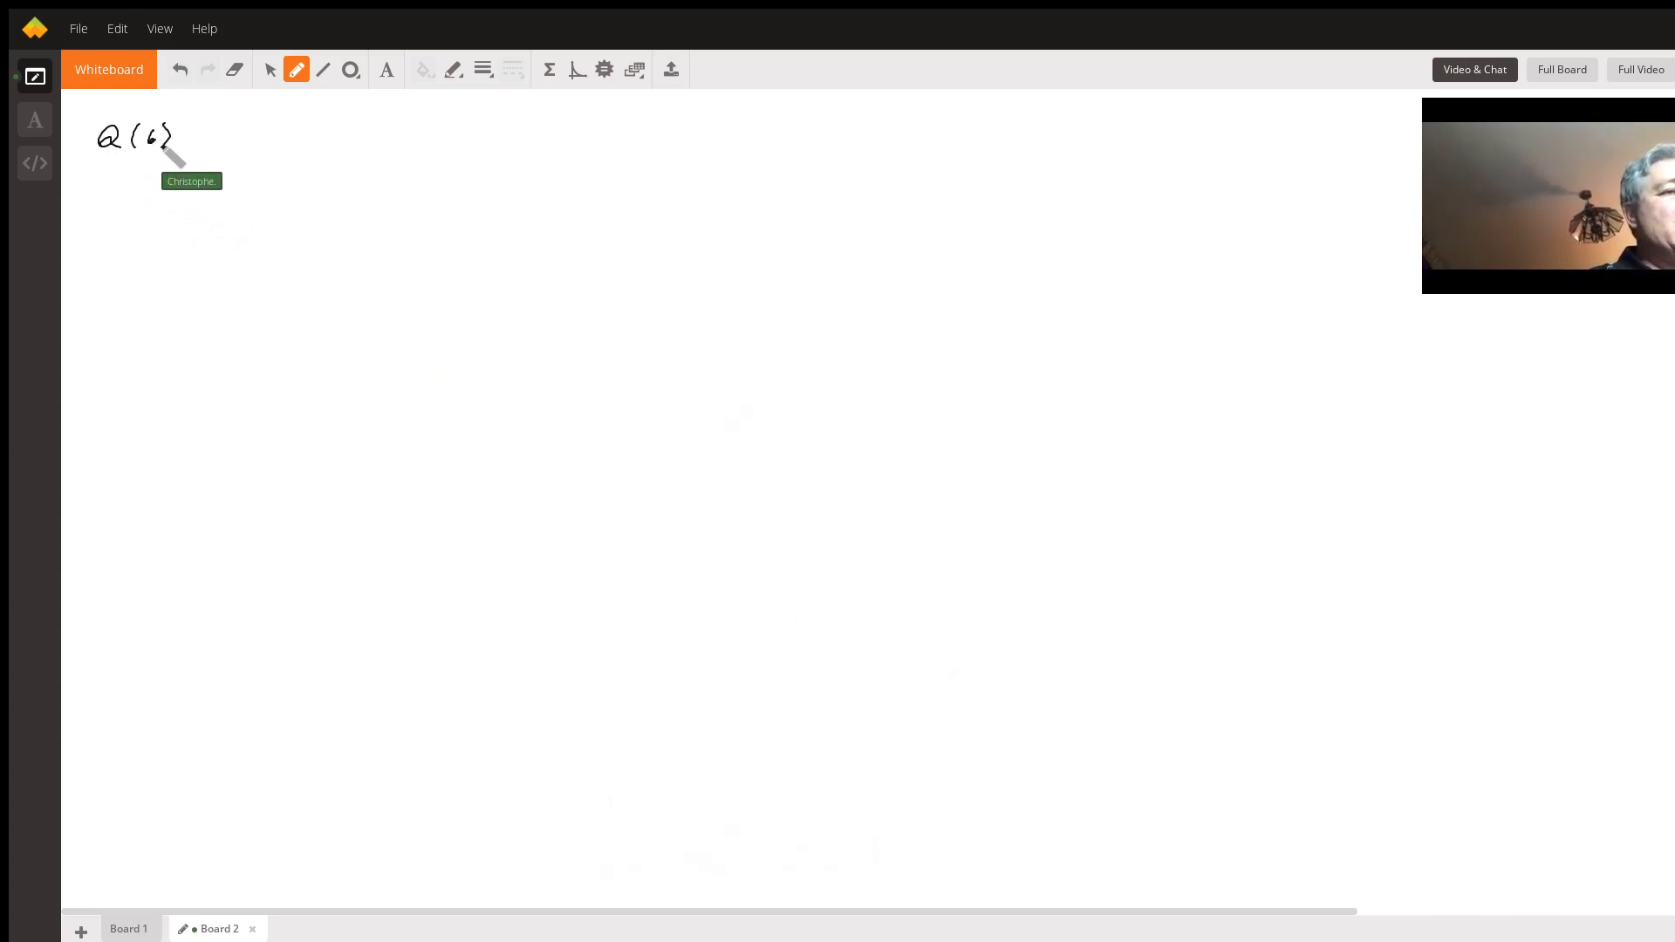
{"action": "left_click_drag", "start_coordinate": [186, 136], "coordinate": [246, 136]}
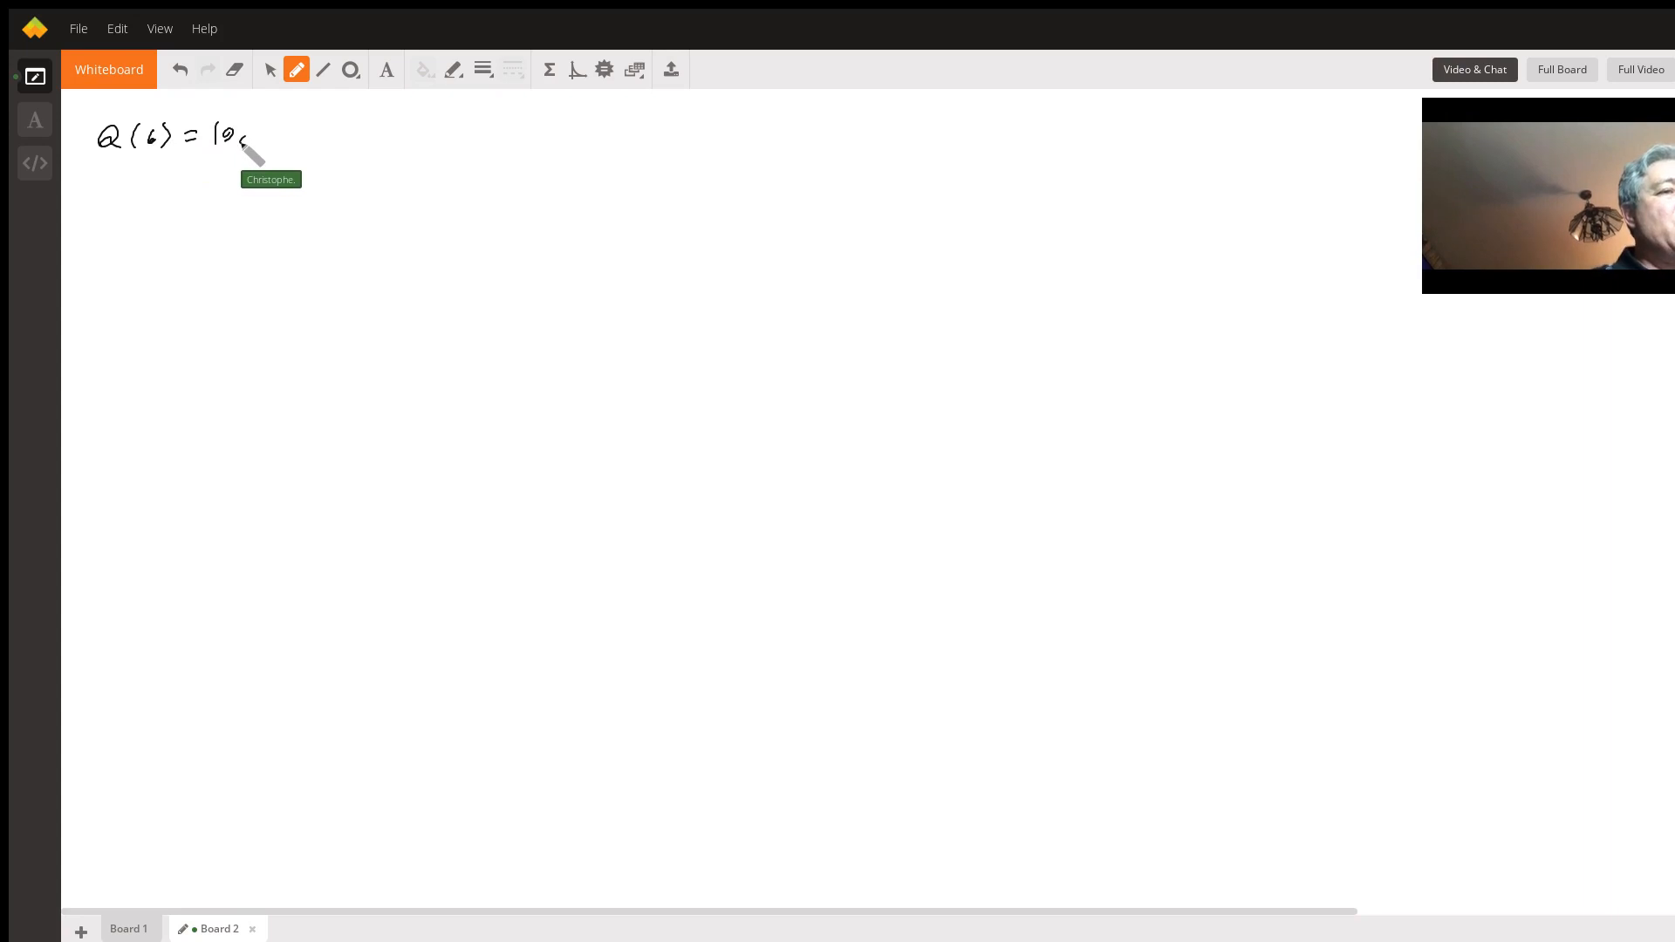
{"action": "left_click", "coordinate": [149, 928]}
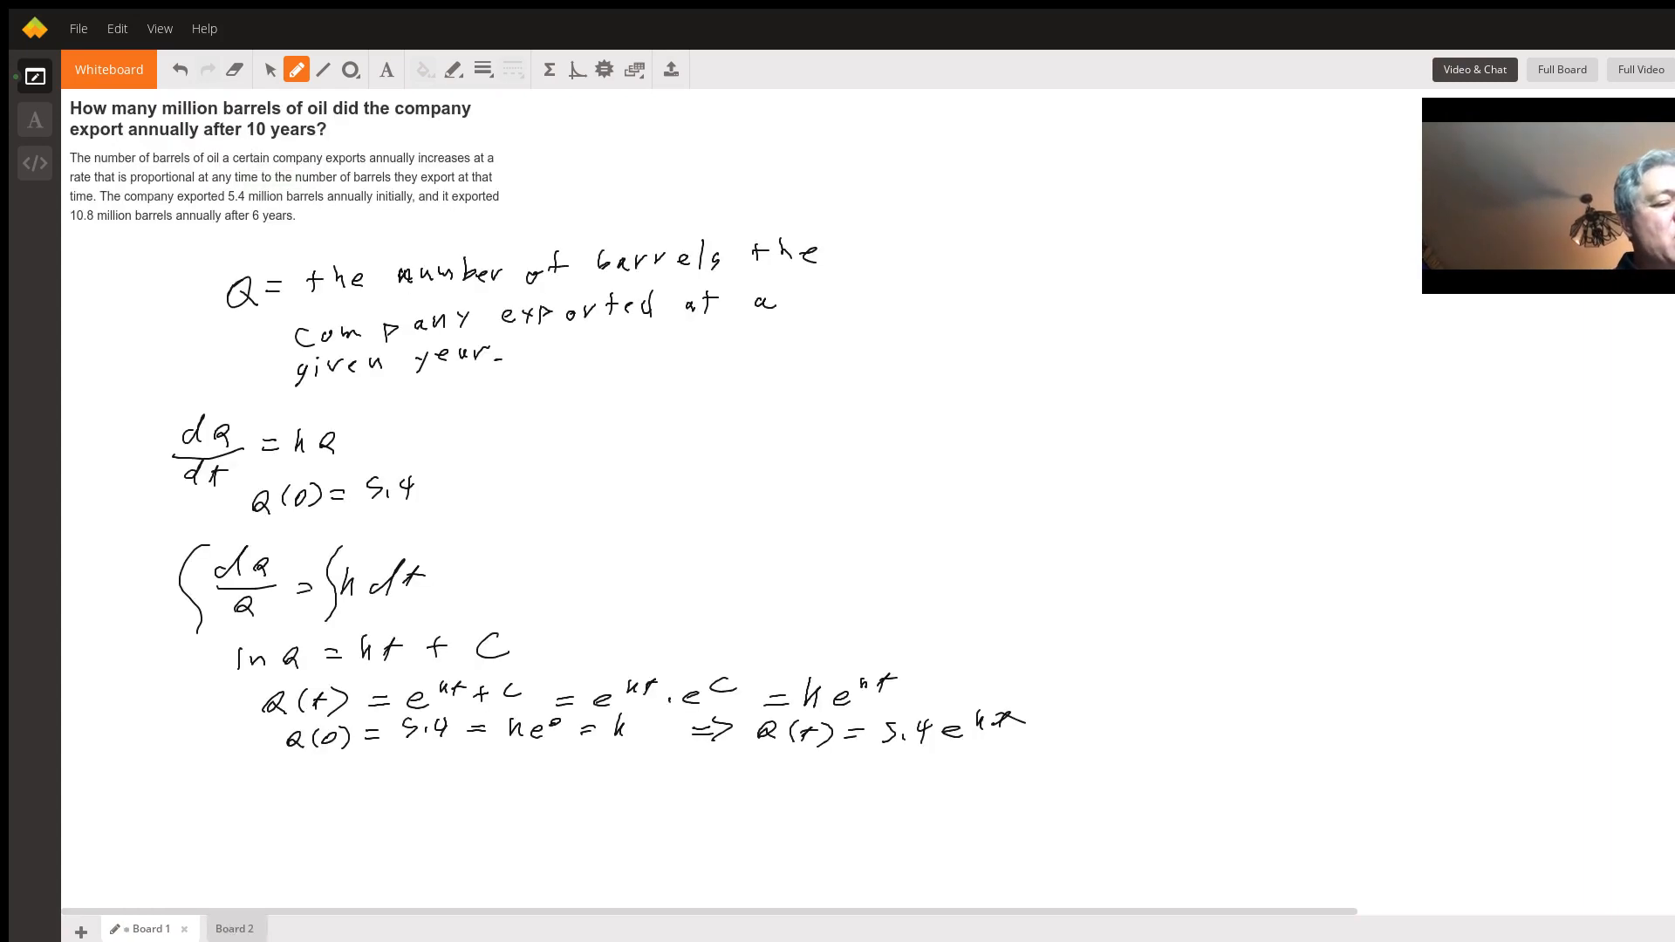
{"action": "left_click", "coordinate": [220, 929]}
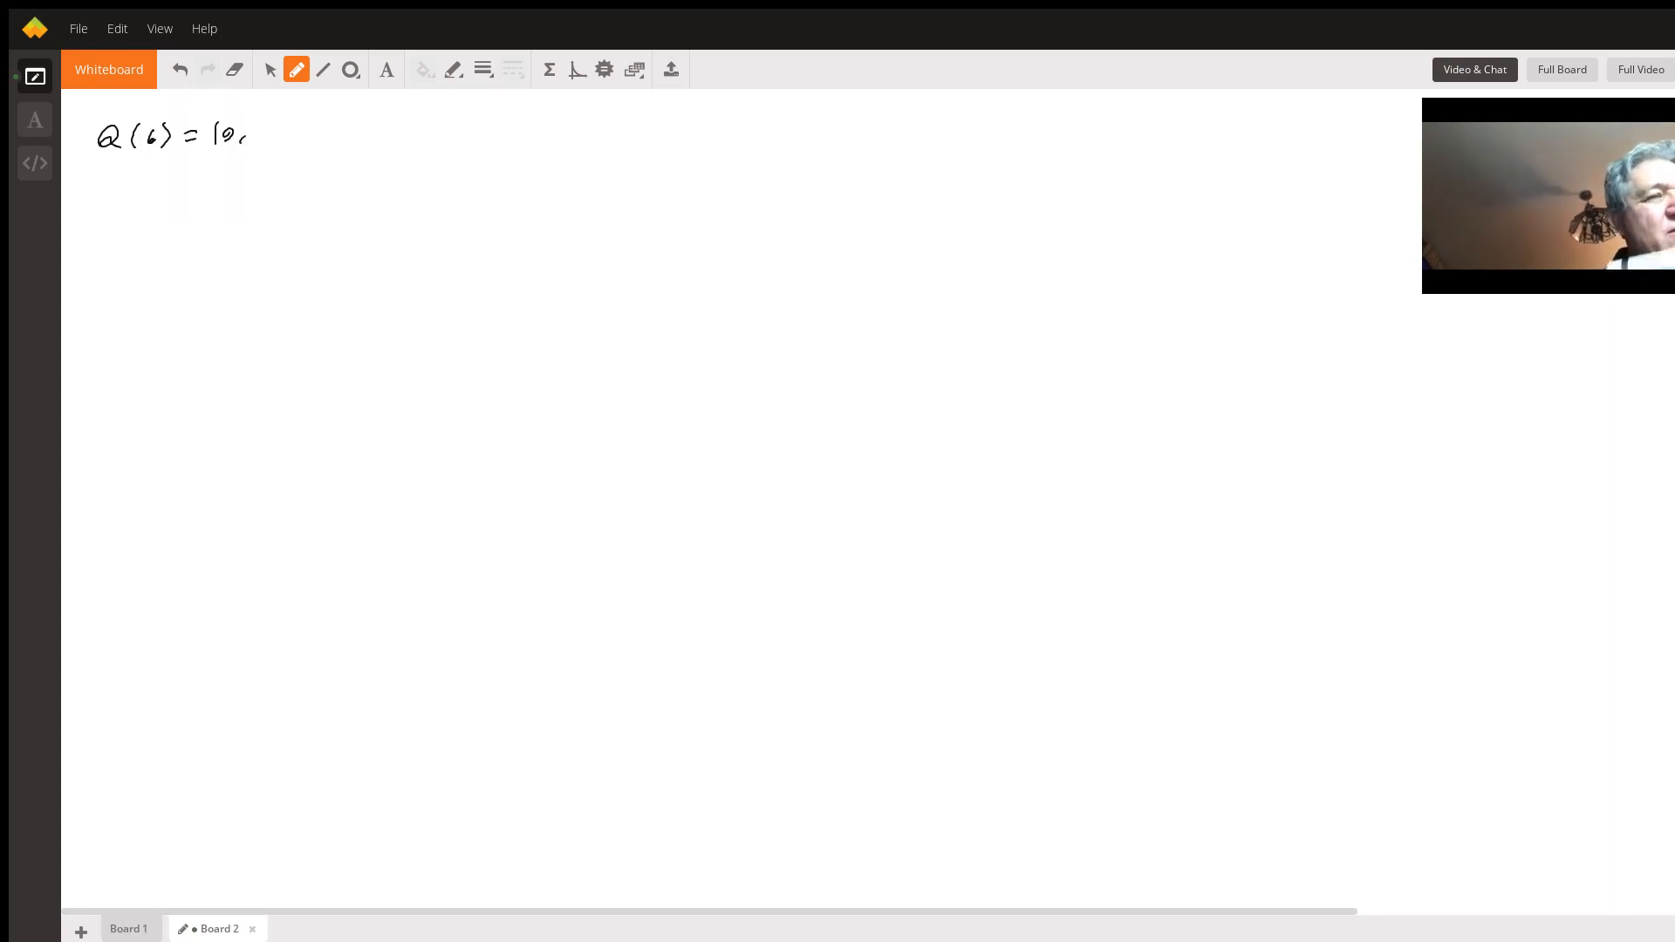
Finish Q(6) = 10.8 = 5.4e^(6k) and begin the fraction 10.8/5.4.
{"action": "left_click_drag", "start_coordinate": [257, 140], "coordinate": [286, 128]}
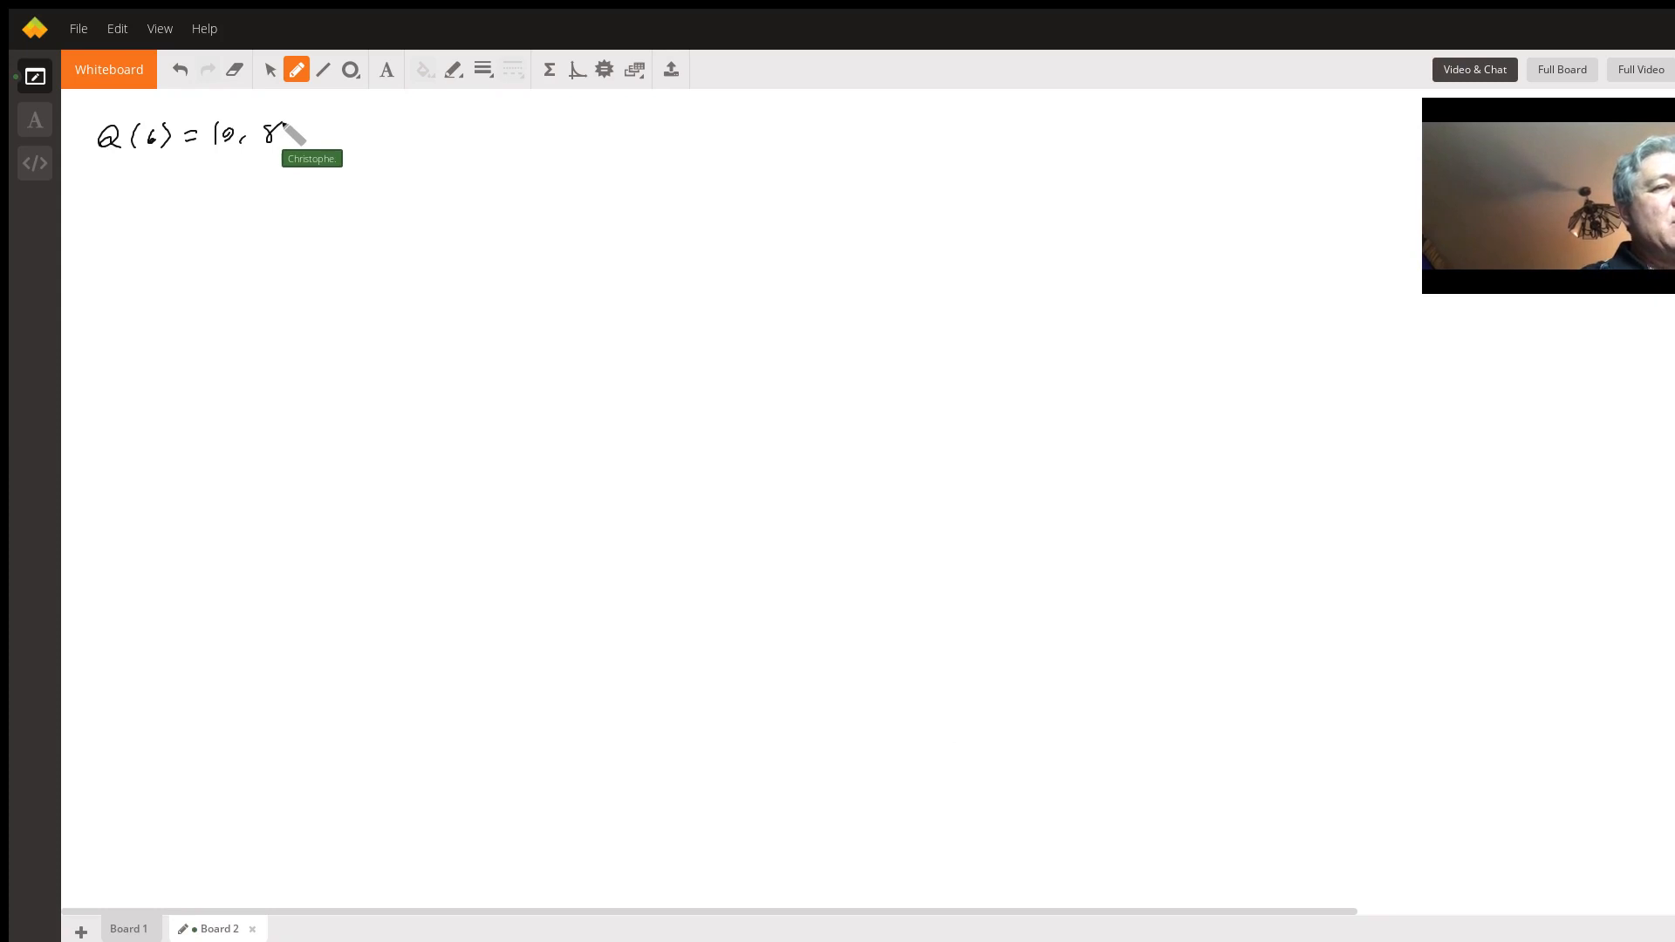
{"action": "left_click_drag", "start_coordinate": [302, 134], "coordinate": [321, 145]}
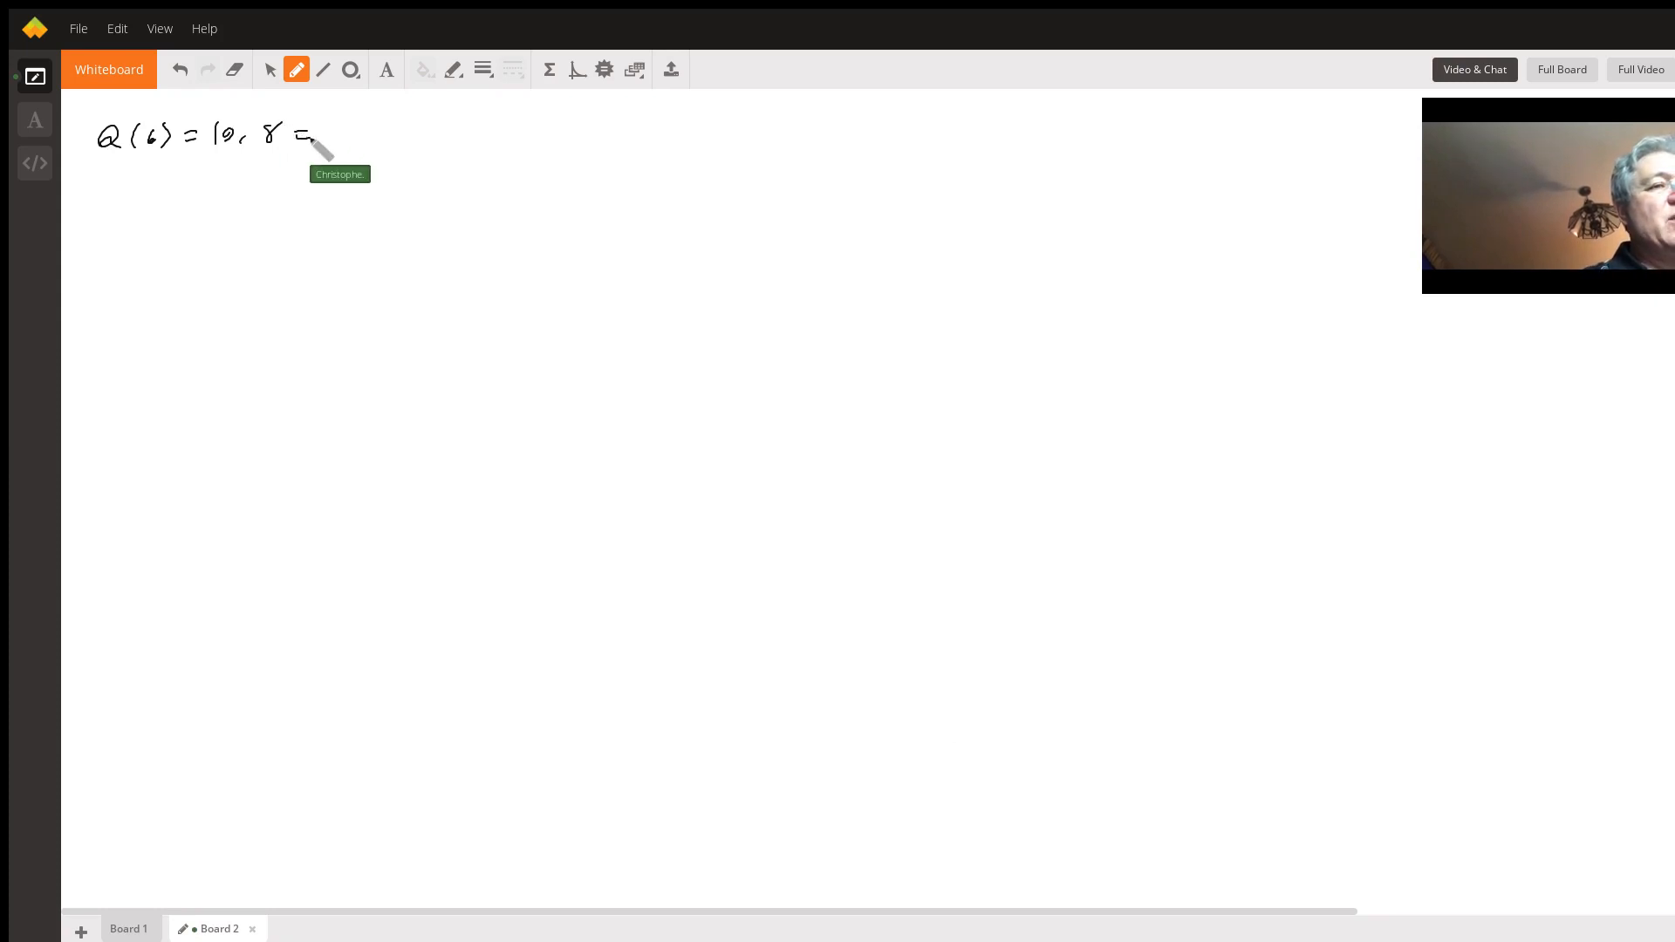
{"action": "left_click_drag", "start_coordinate": [326, 139], "coordinate": [384, 135]}
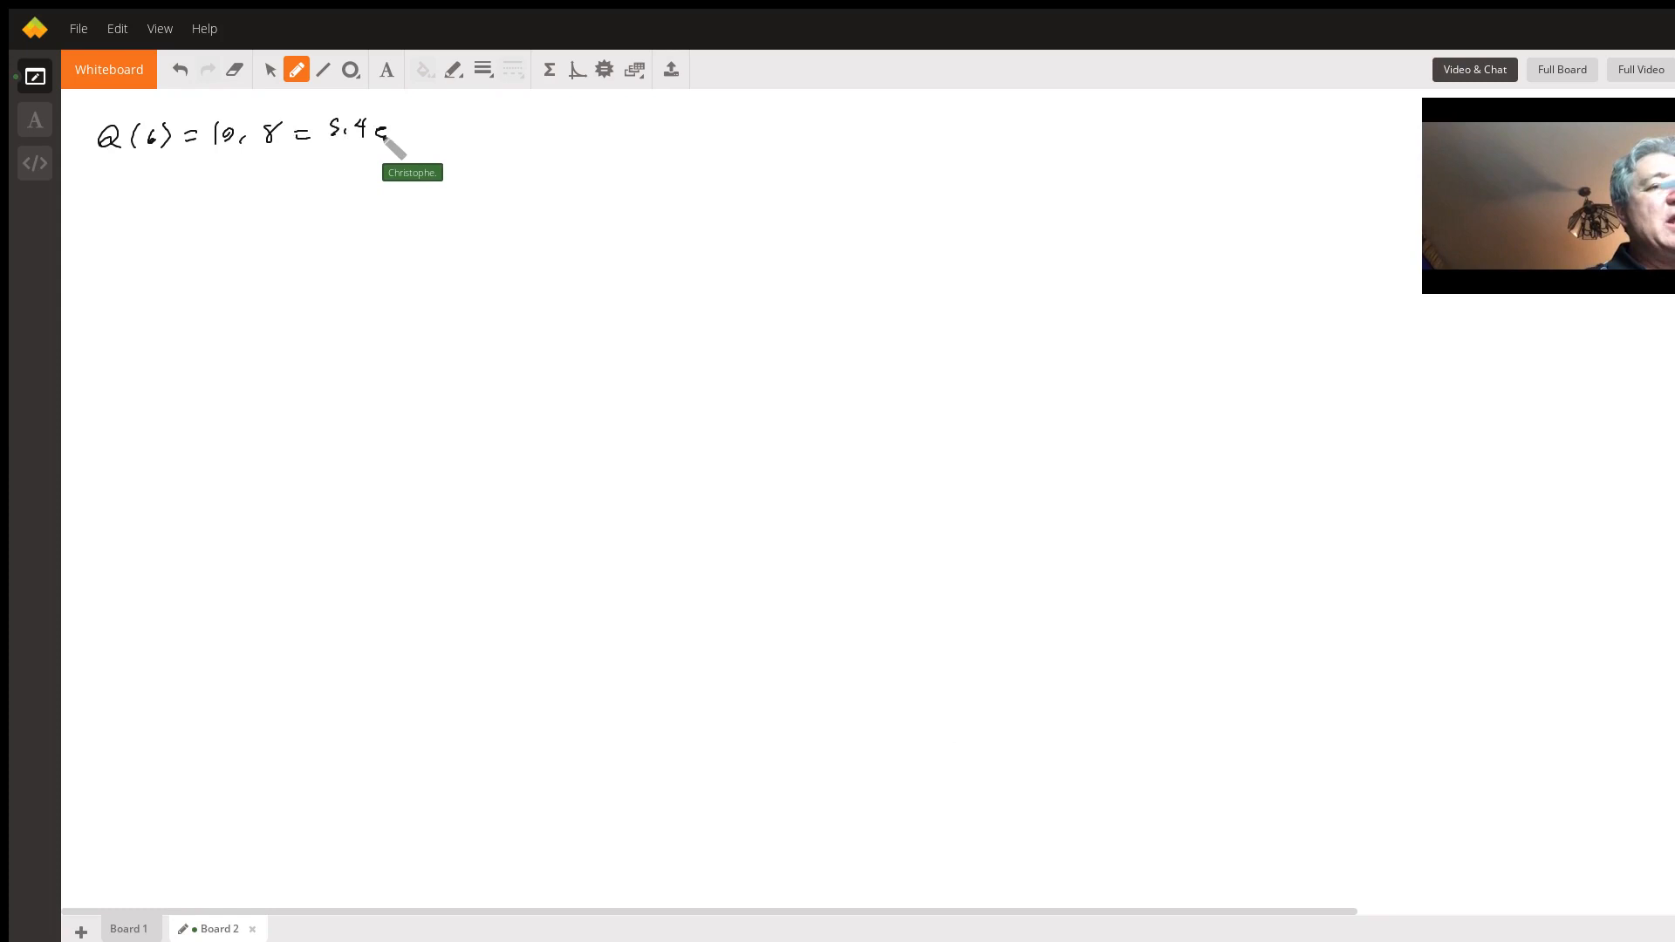
{"action": "left_click_drag", "start_coordinate": [373, 128], "coordinate": [427, 117]}
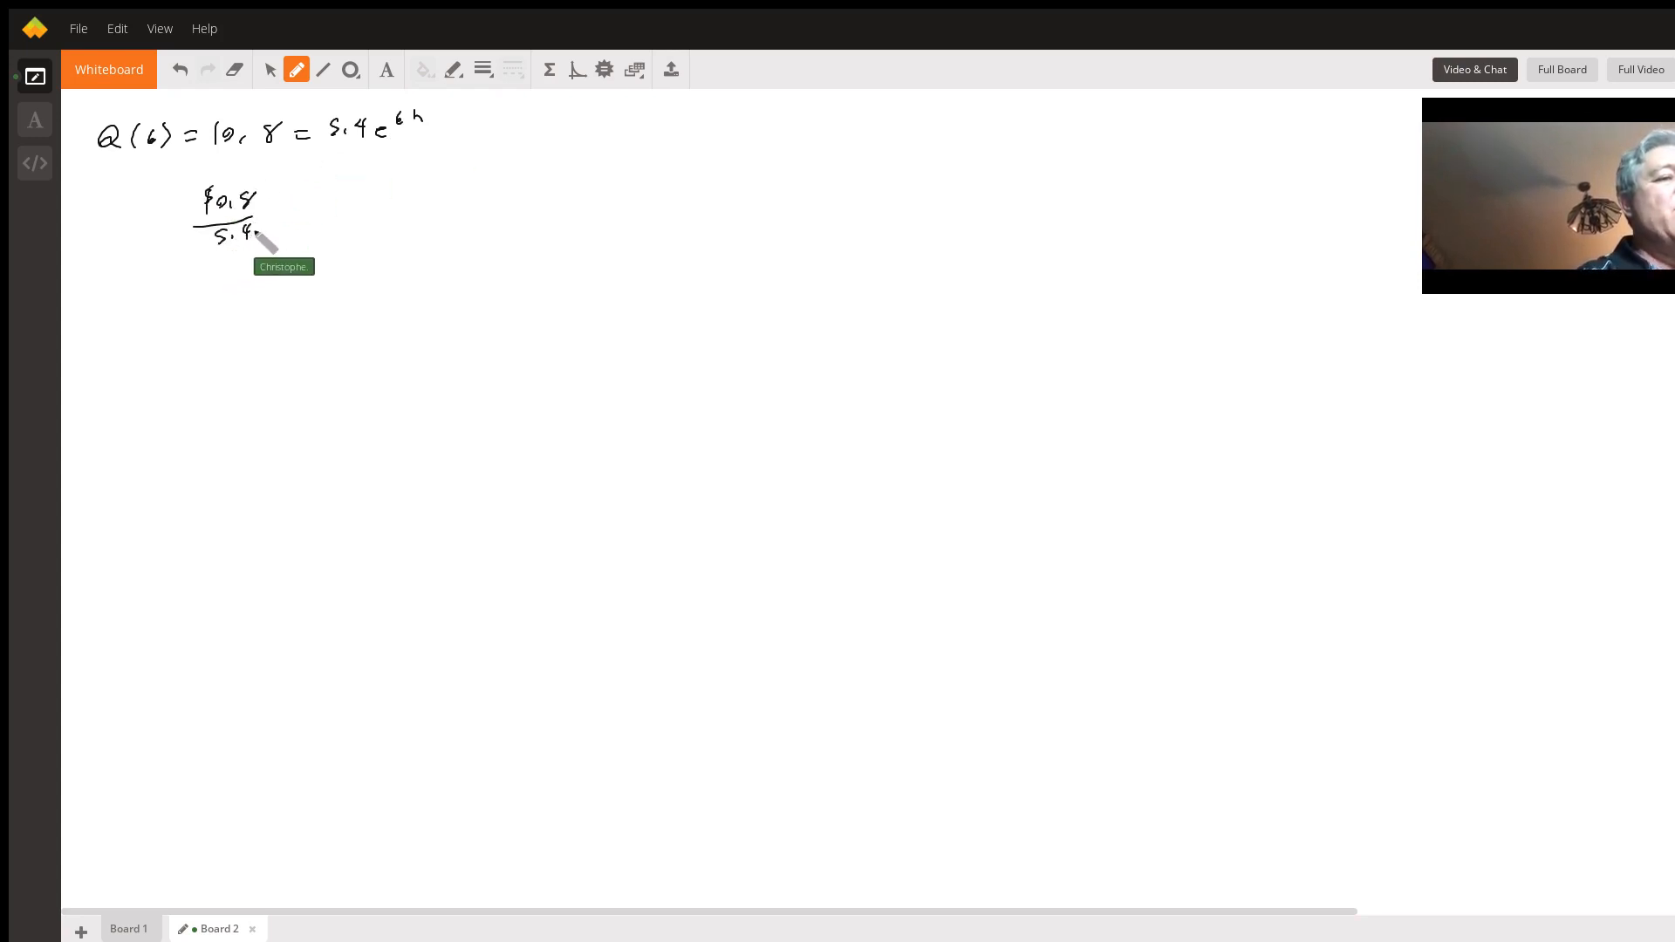
Handwrite 10.8/5.4 = e^(6k) and take the natural log of both sides, giving 6k.
{"action": "left_click_drag", "start_coordinate": [272, 225], "coordinate": [342, 197]}
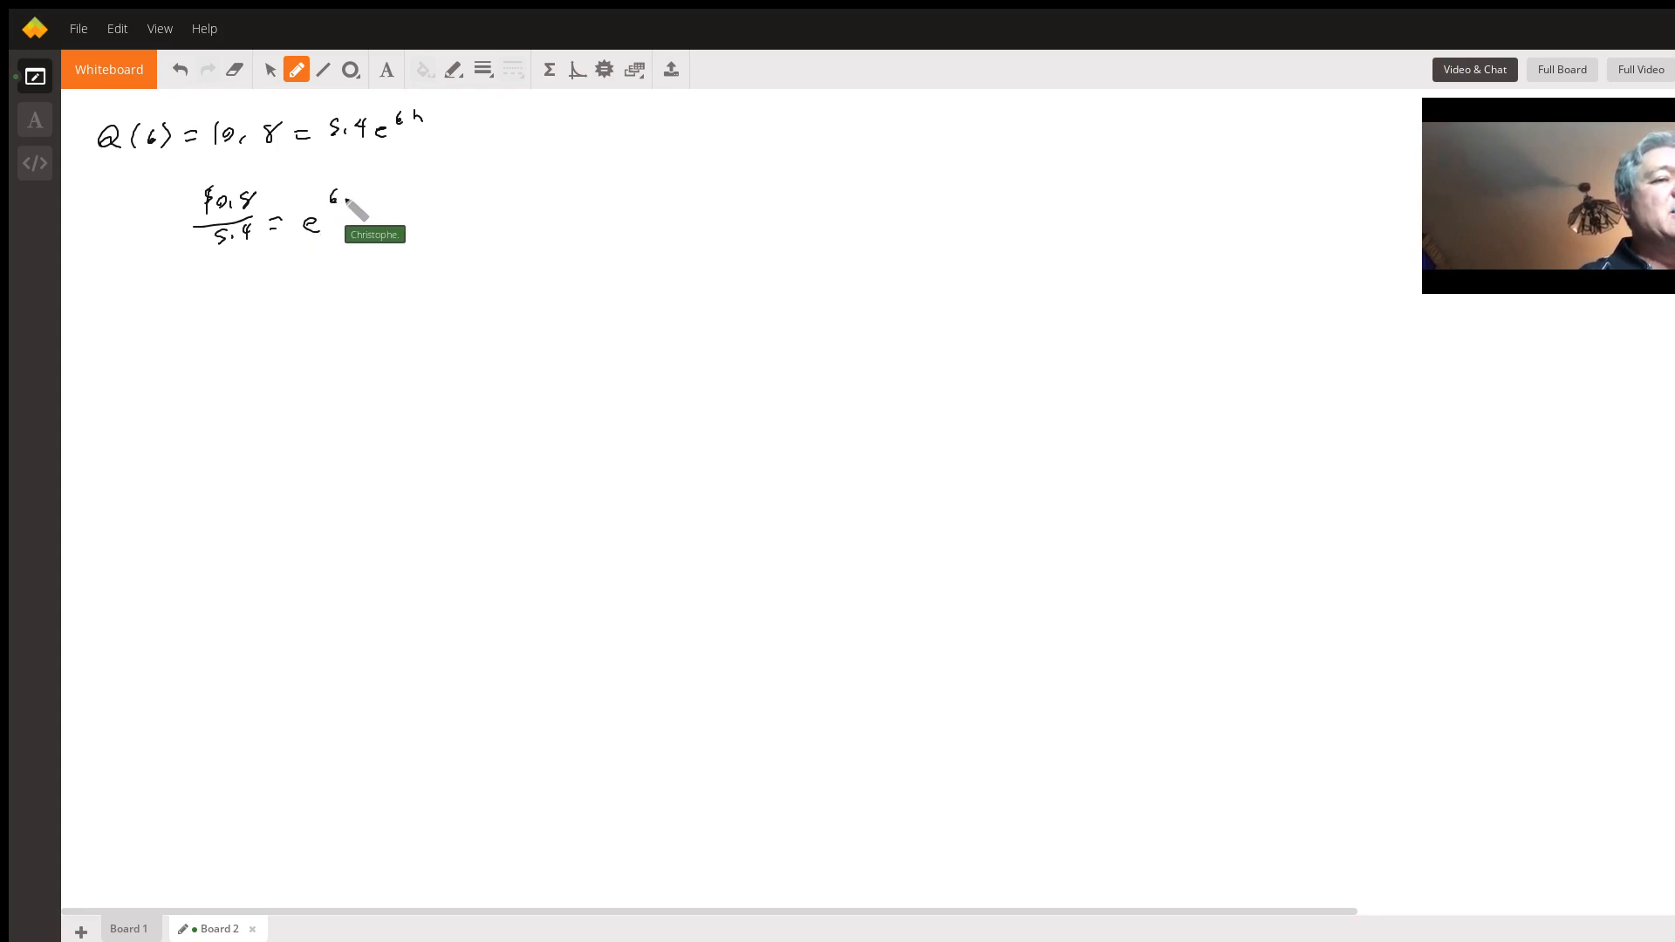
{"action": "left_click_drag", "start_coordinate": [342, 198], "coordinate": [368, 220]}
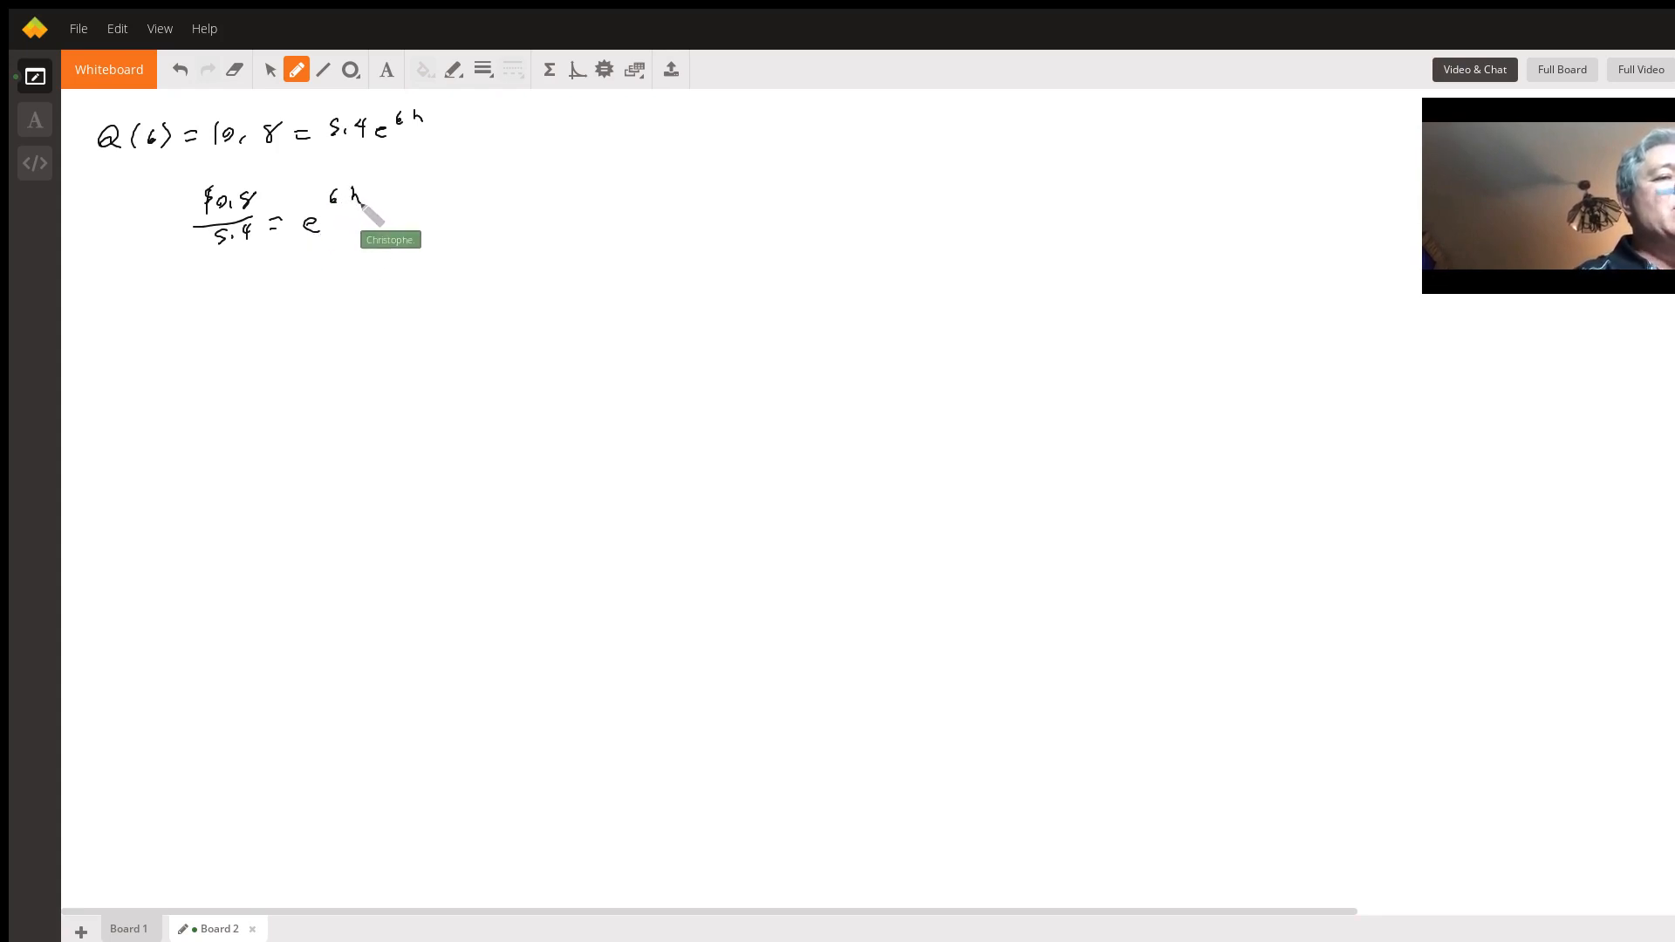
{"action": "left_click_drag", "start_coordinate": [160, 282], "coordinate": [225, 303]}
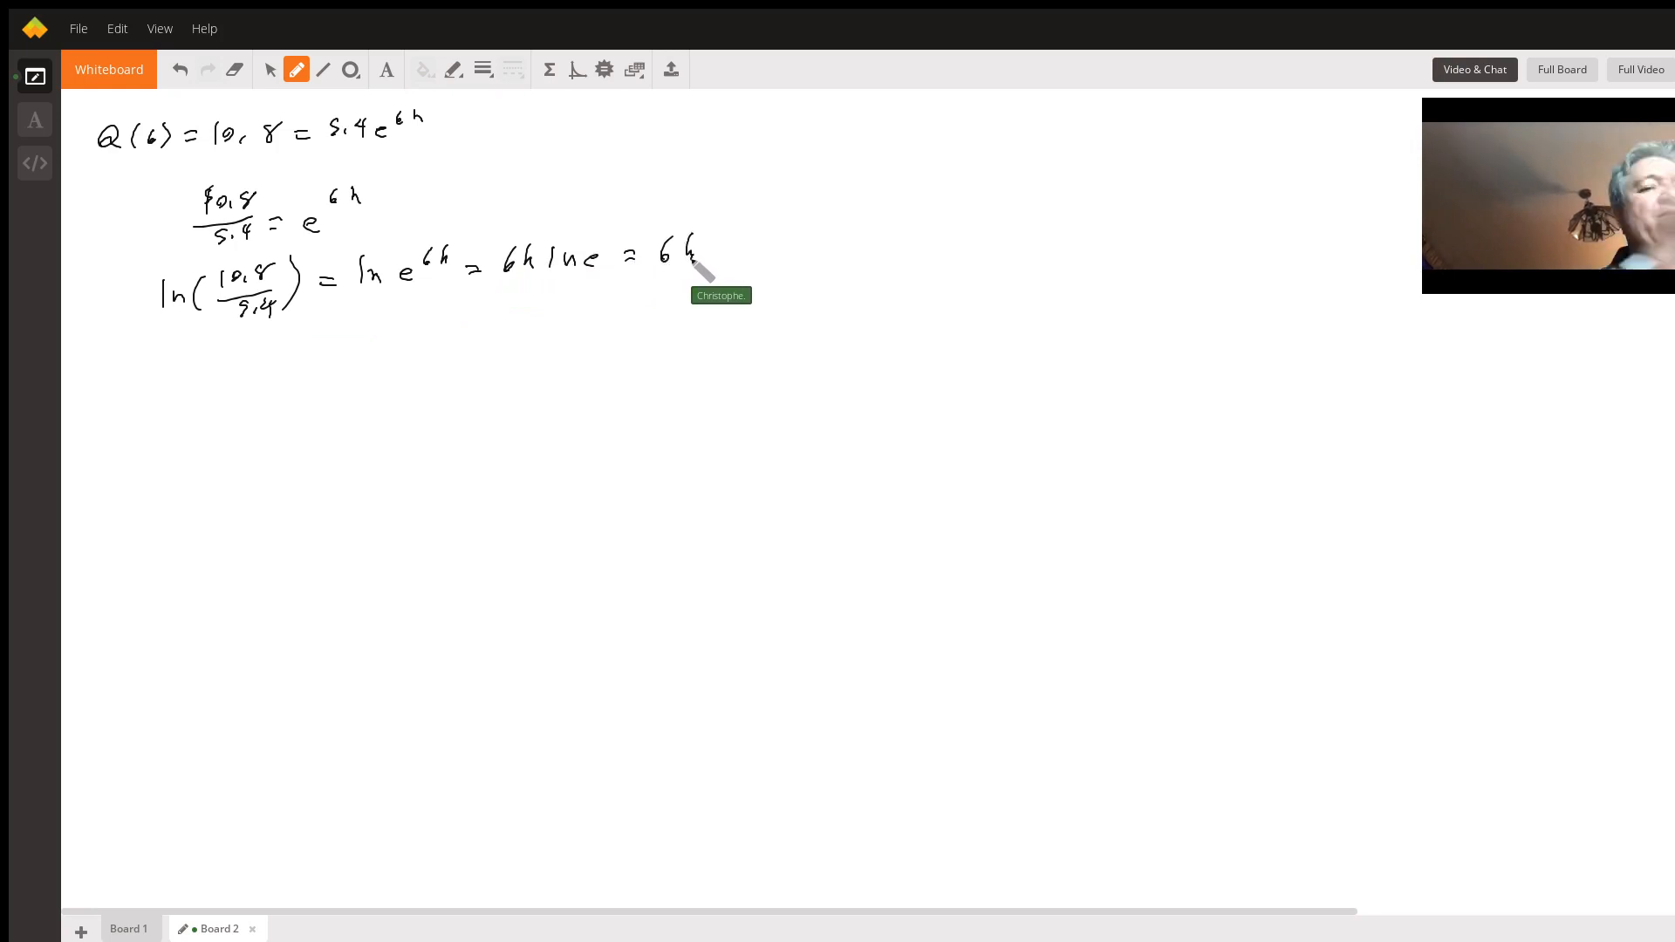
Handwrite k = ln(10.8/5.4)/6 = 0.116.
{"action": "left_click_drag", "start_coordinate": [213, 373], "coordinate": [230, 384]}
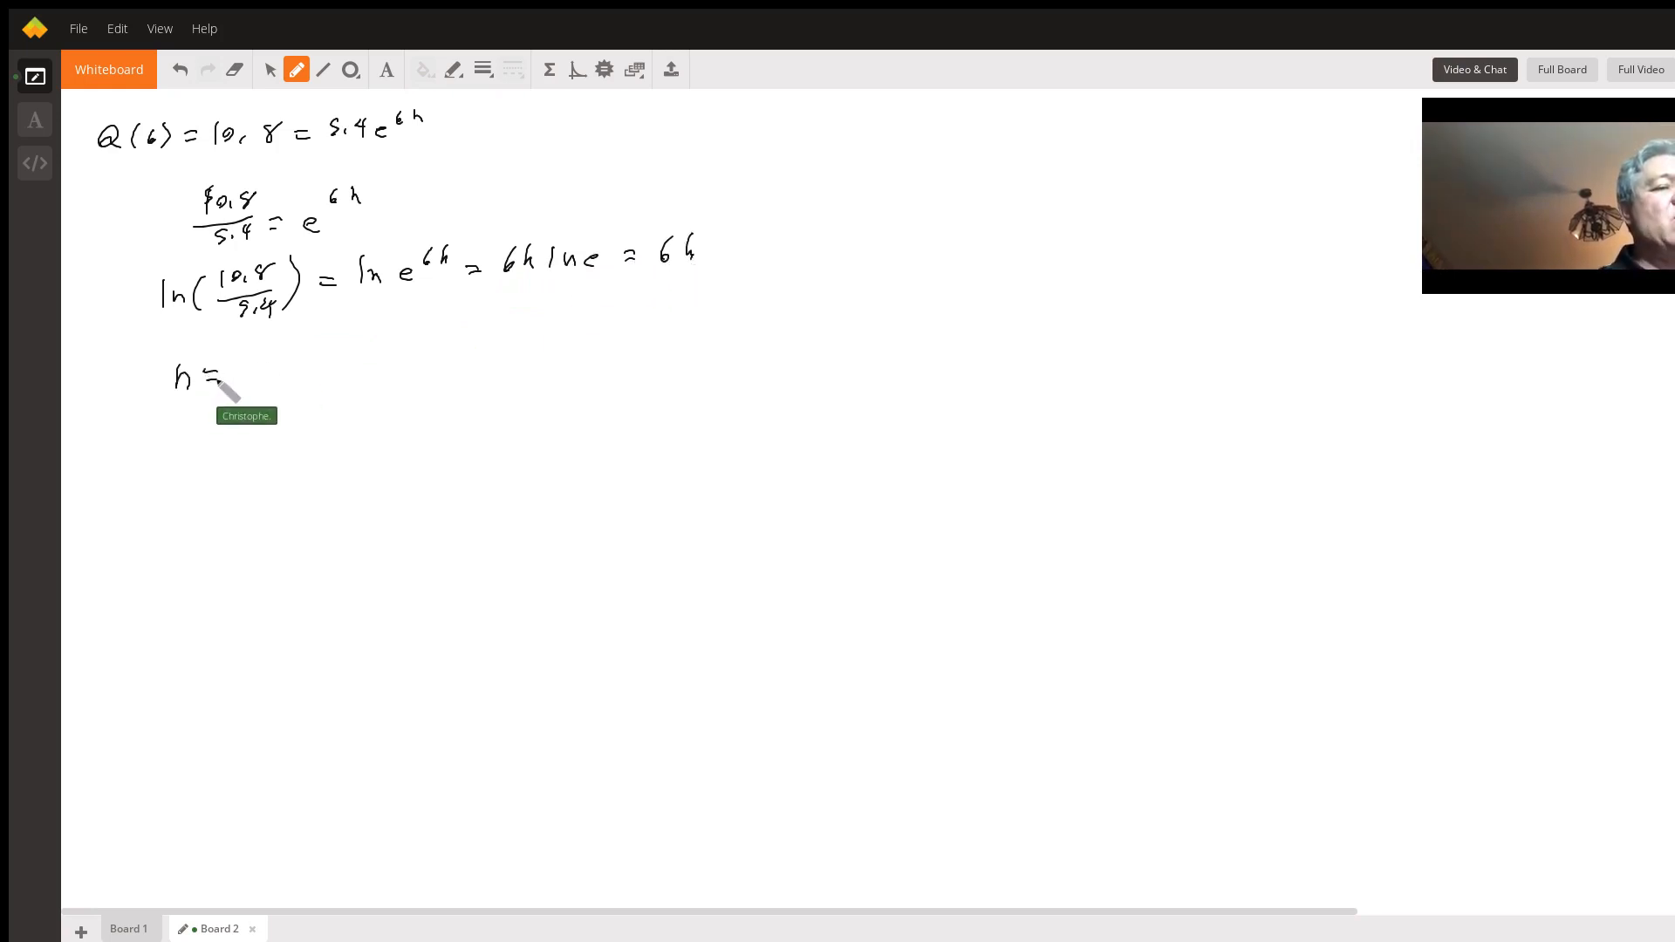
{"action": "left_click_drag", "start_coordinate": [267, 332], "coordinate": [363, 342]}
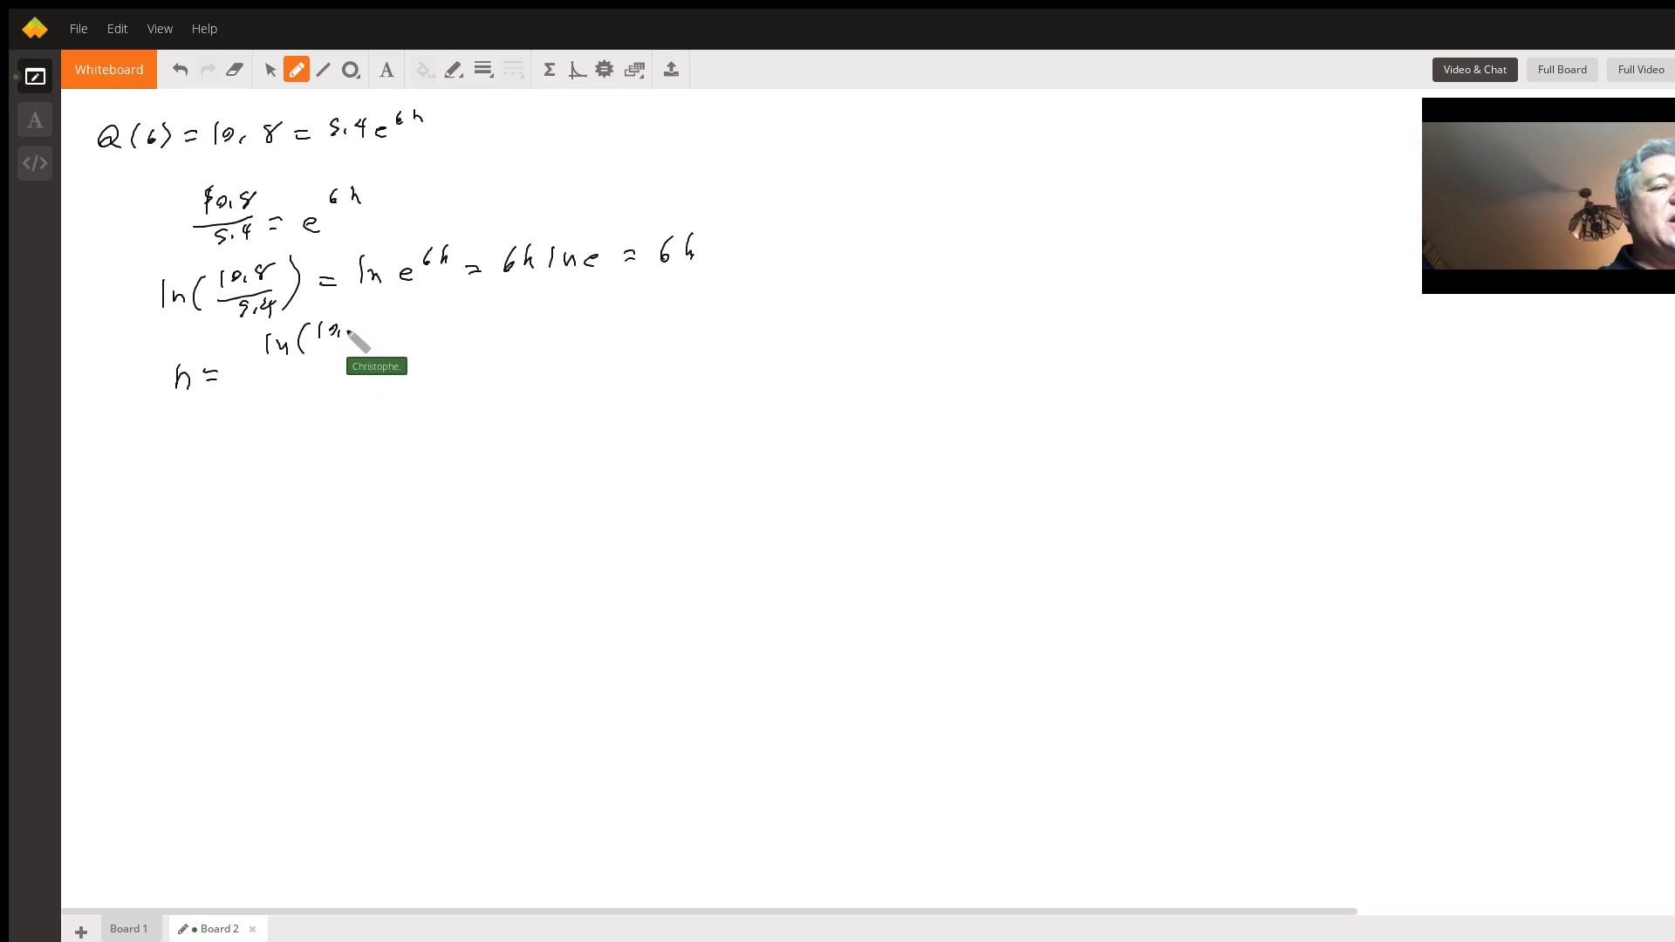
{"action": "left_click_drag", "start_coordinate": [316, 332], "coordinate": [379, 331]}
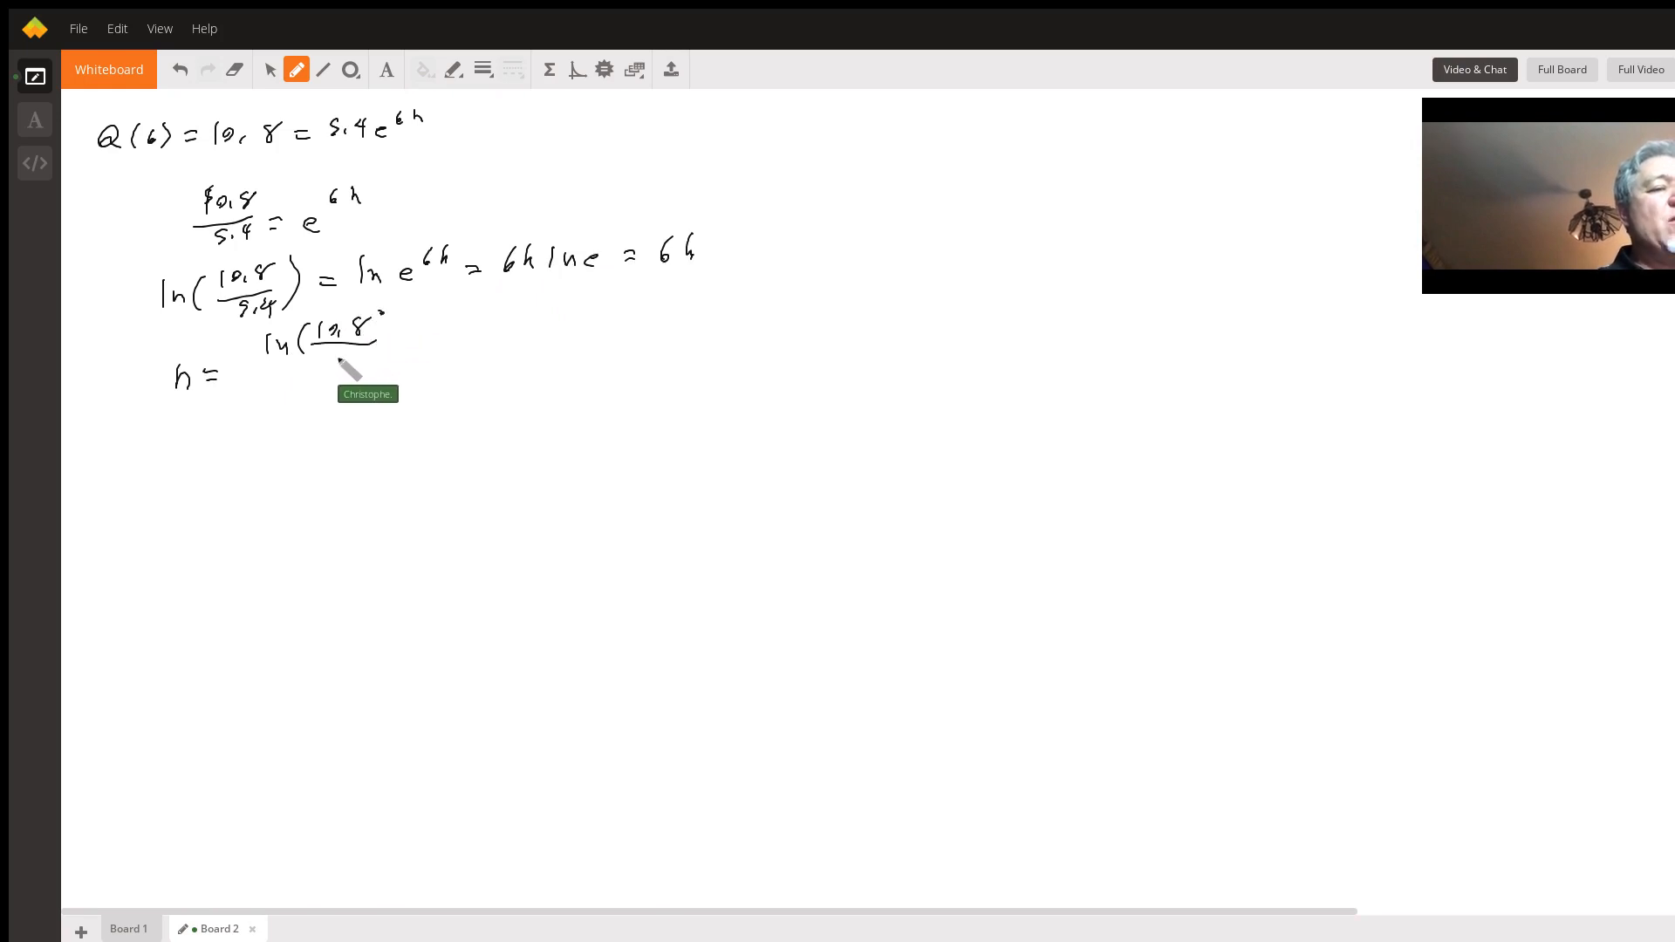
{"action": "left_click_drag", "start_coordinate": [321, 353], "coordinate": [396, 384]}
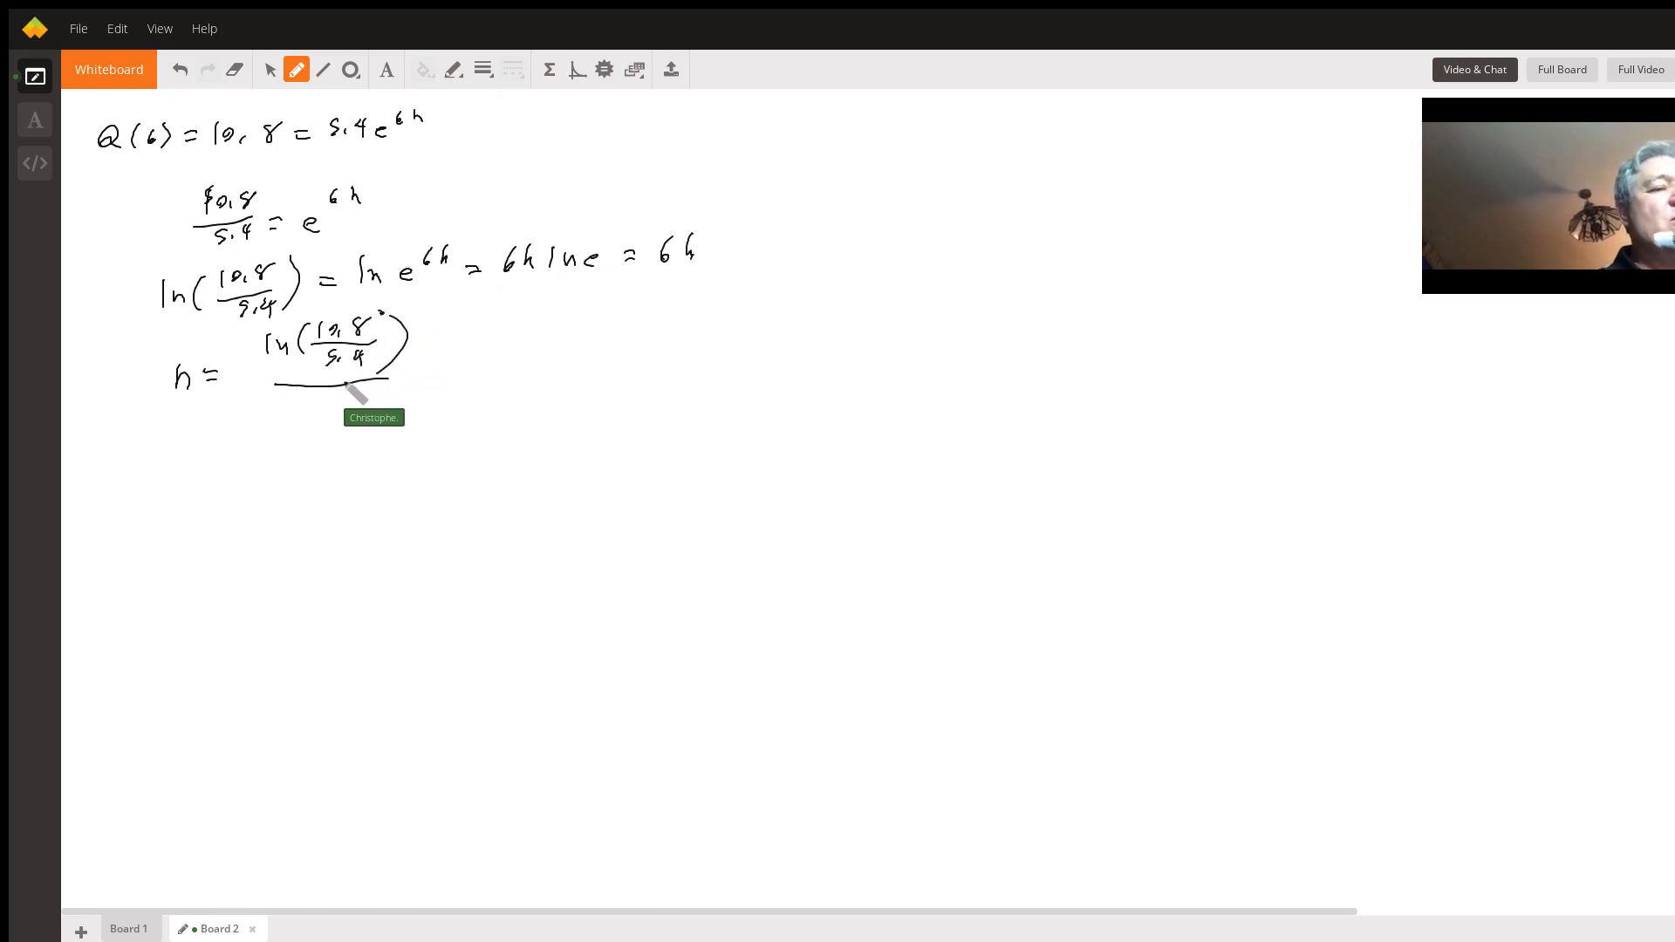
{"action": "left_click_drag", "start_coordinate": [321, 384], "coordinate": [438, 384]}
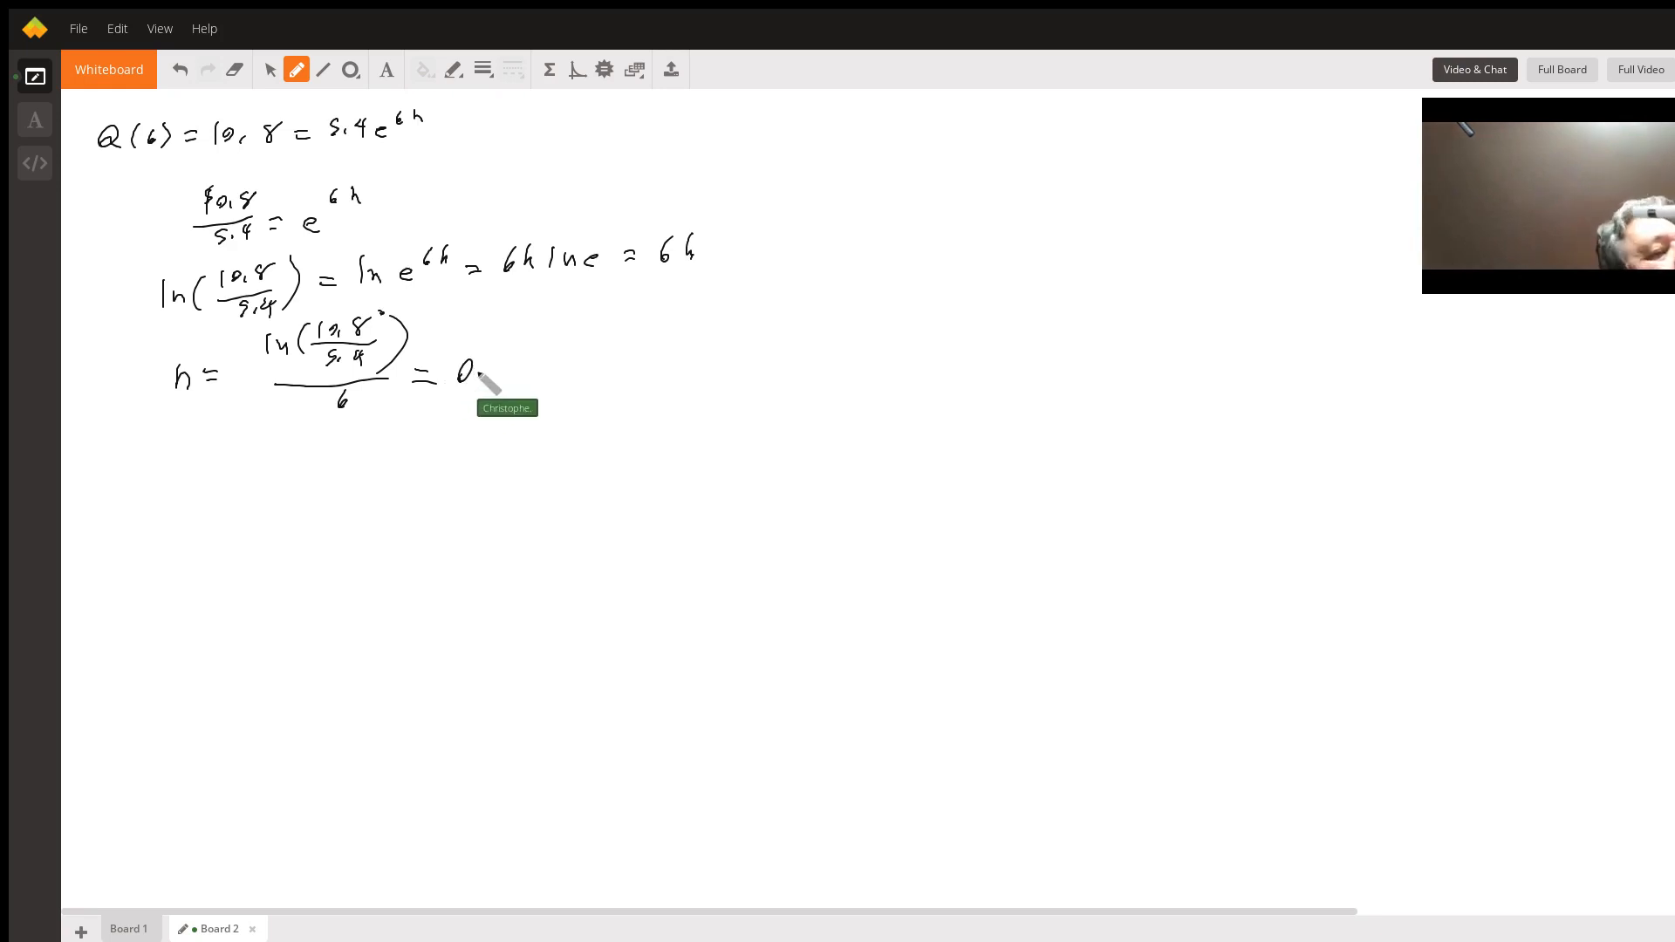
{"action": "left_click_drag", "start_coordinate": [492, 368], "coordinate": [524, 373]}
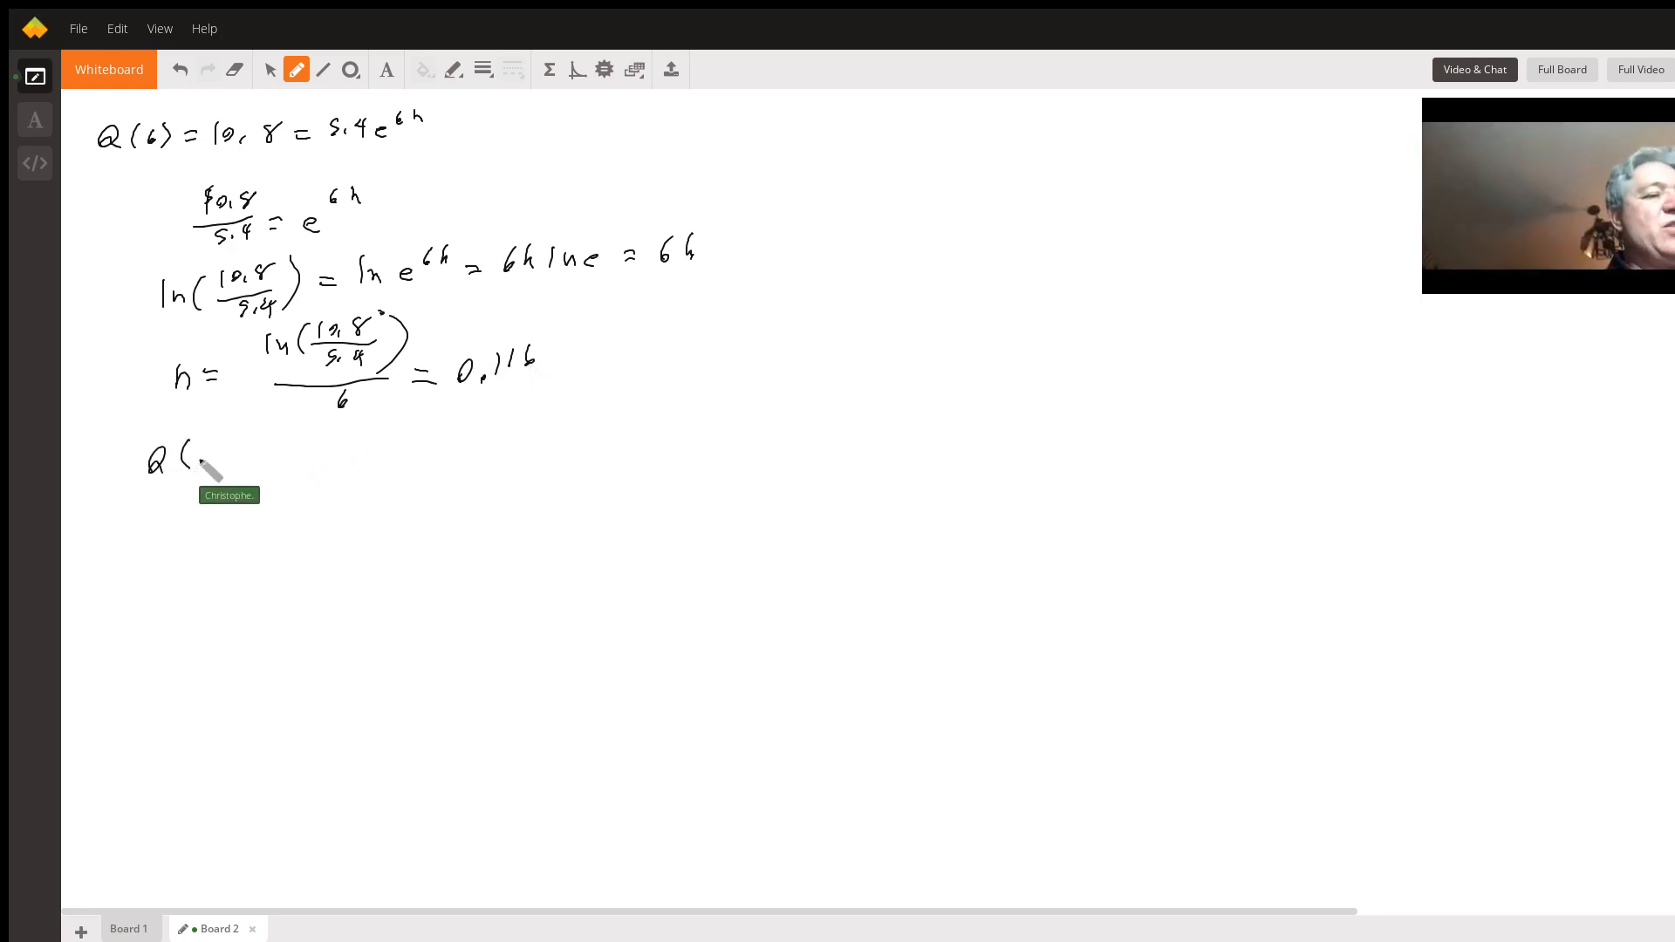
Handwrite the model Q(t) = 5.4e^(0.116t).
{"action": "left_click_drag", "start_coordinate": [192, 459], "coordinate": [277, 457]}
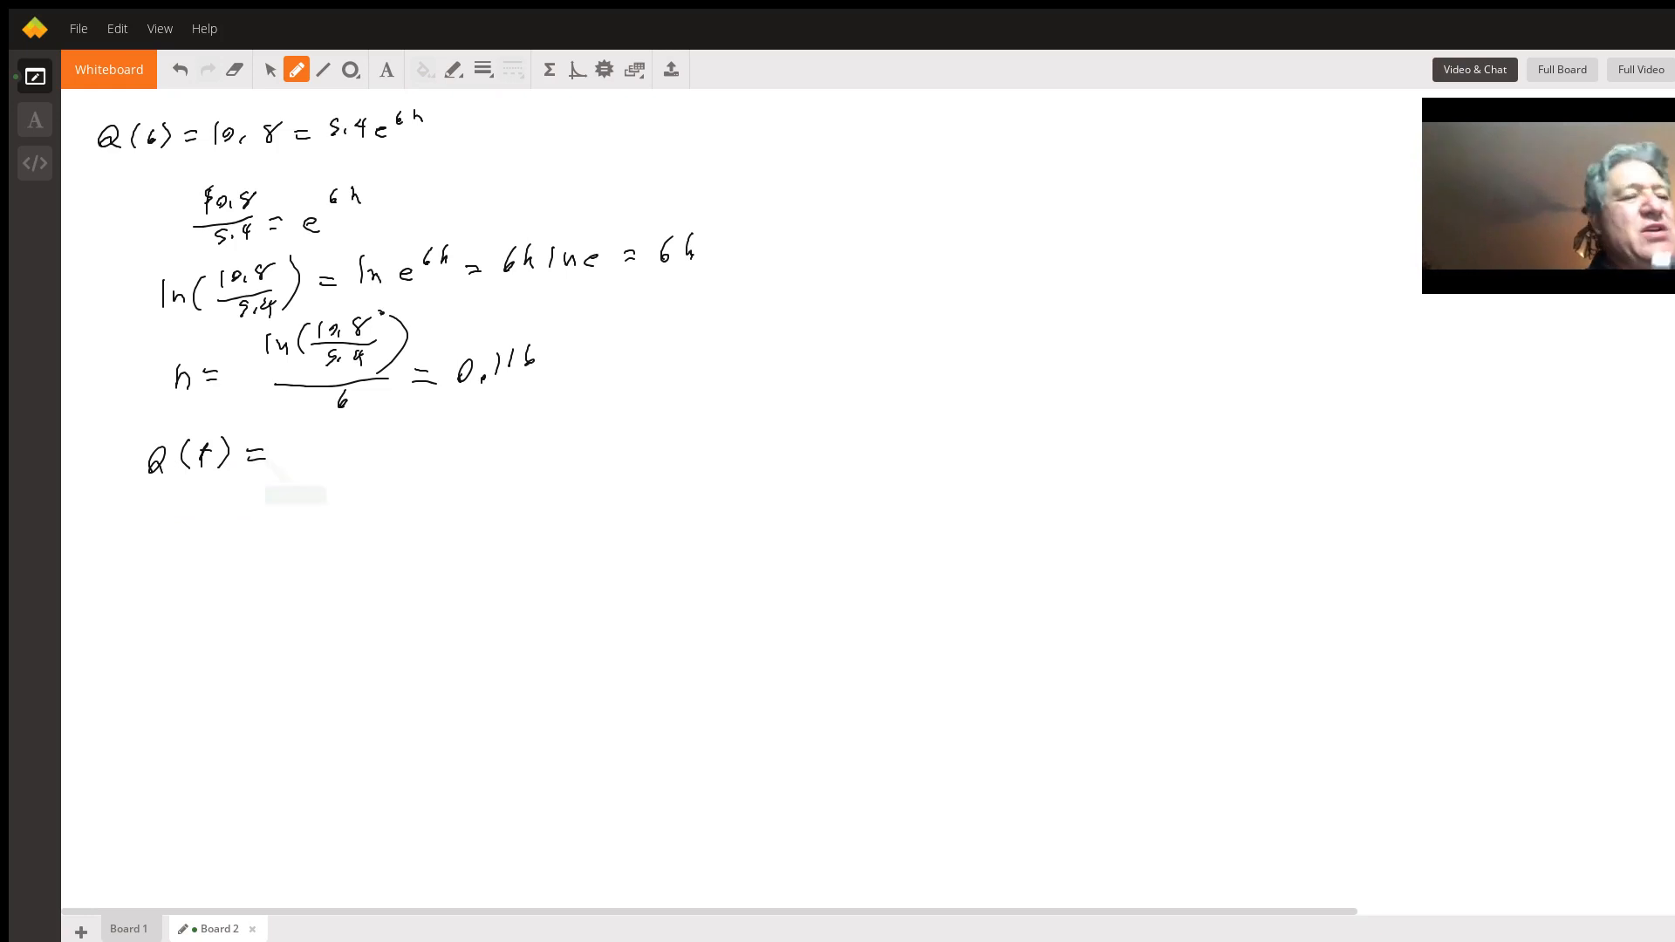
{"action": "left_click_drag", "start_coordinate": [288, 443], "coordinate": [342, 449]}
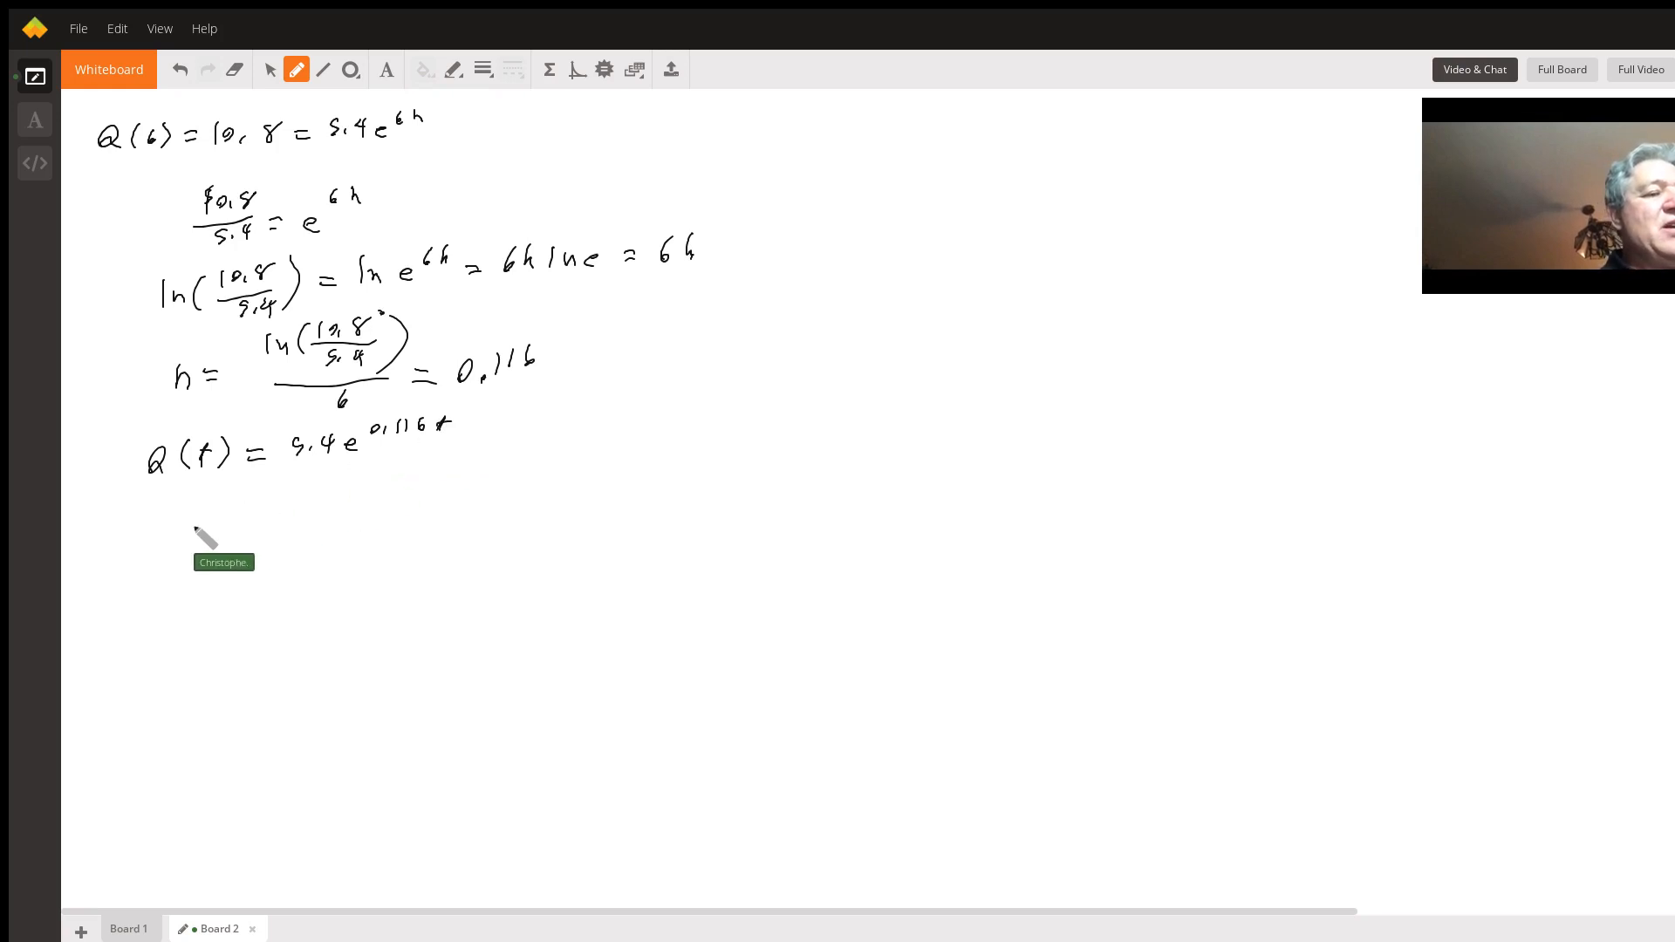
Handwrite Q(10) = 5.4e^(0.116(10)) = 17.14 Million.
{"action": "left_click_drag", "start_coordinate": [155, 534], "coordinate": [231, 529]}
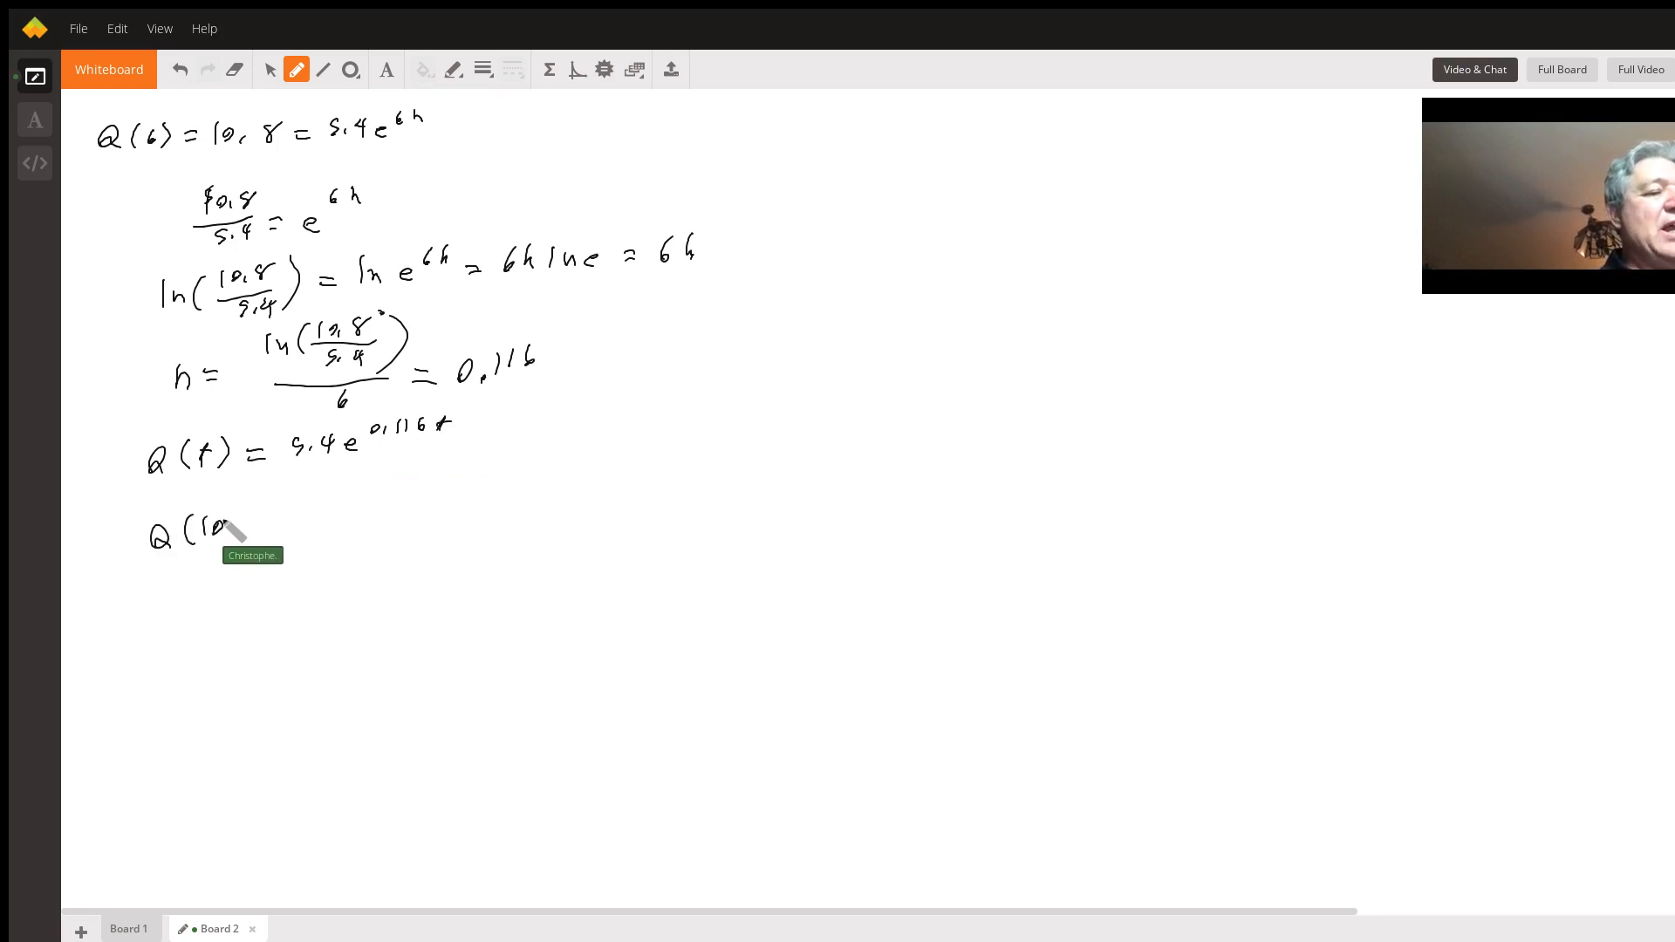
{"action": "left_click_drag", "start_coordinate": [225, 524], "coordinate": [342, 507]}
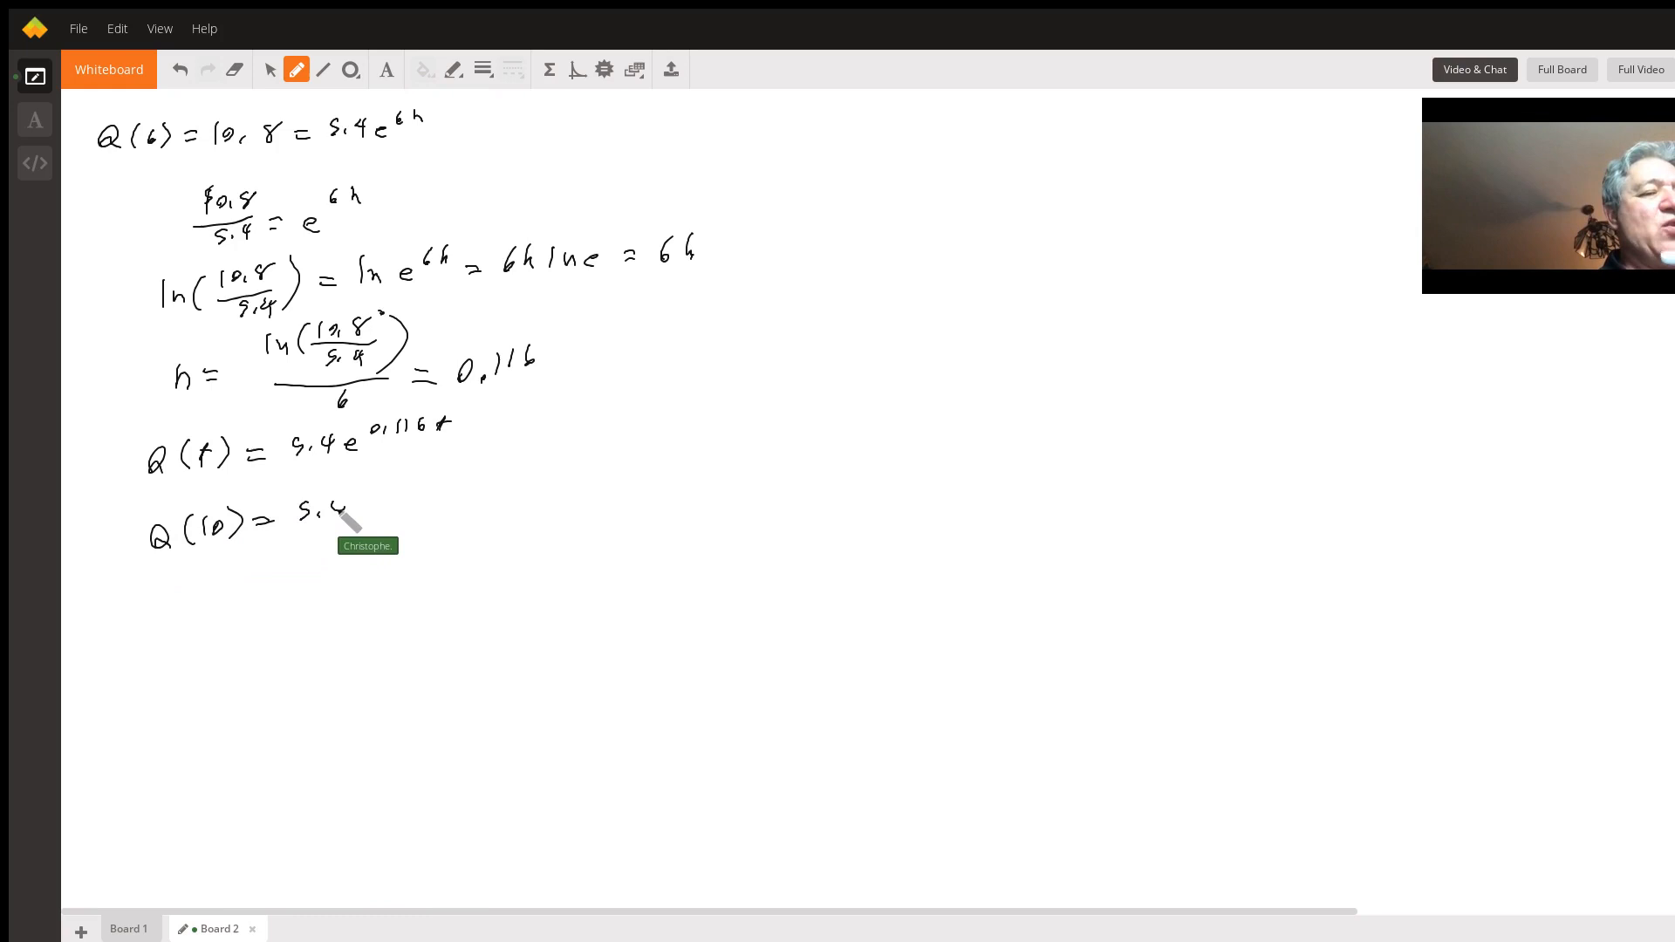
{"action": "left_click_drag", "start_coordinate": [357, 511], "coordinate": [401, 497]}
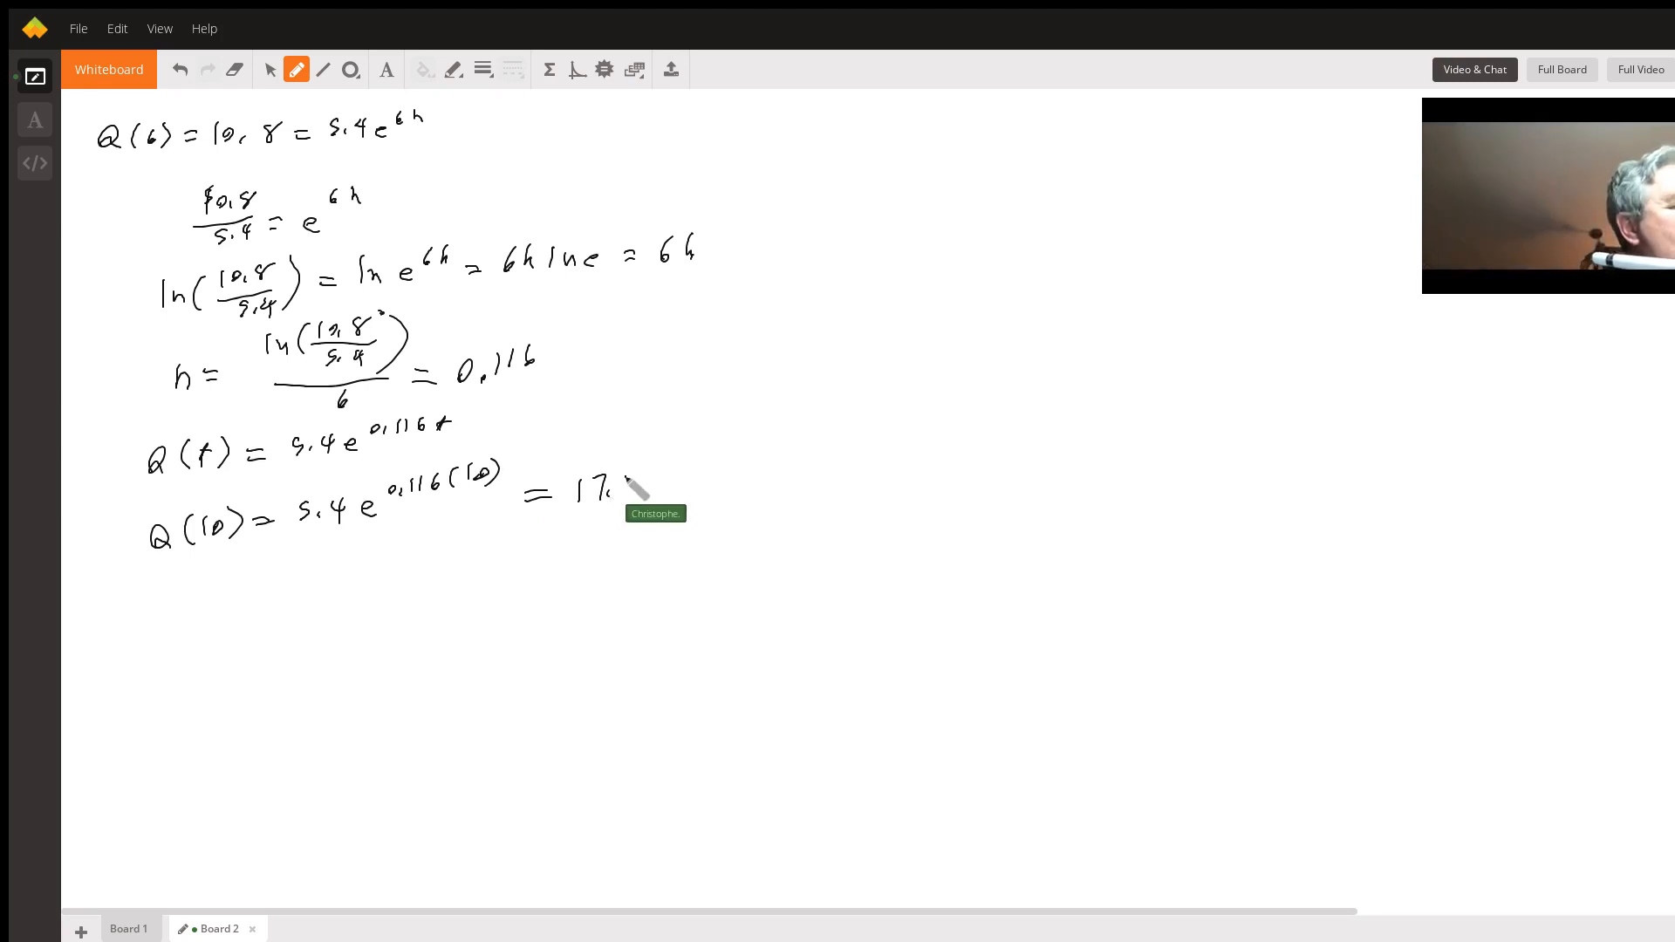
{"action": "left_click_drag", "start_coordinate": [619, 475], "coordinate": [663, 492]}
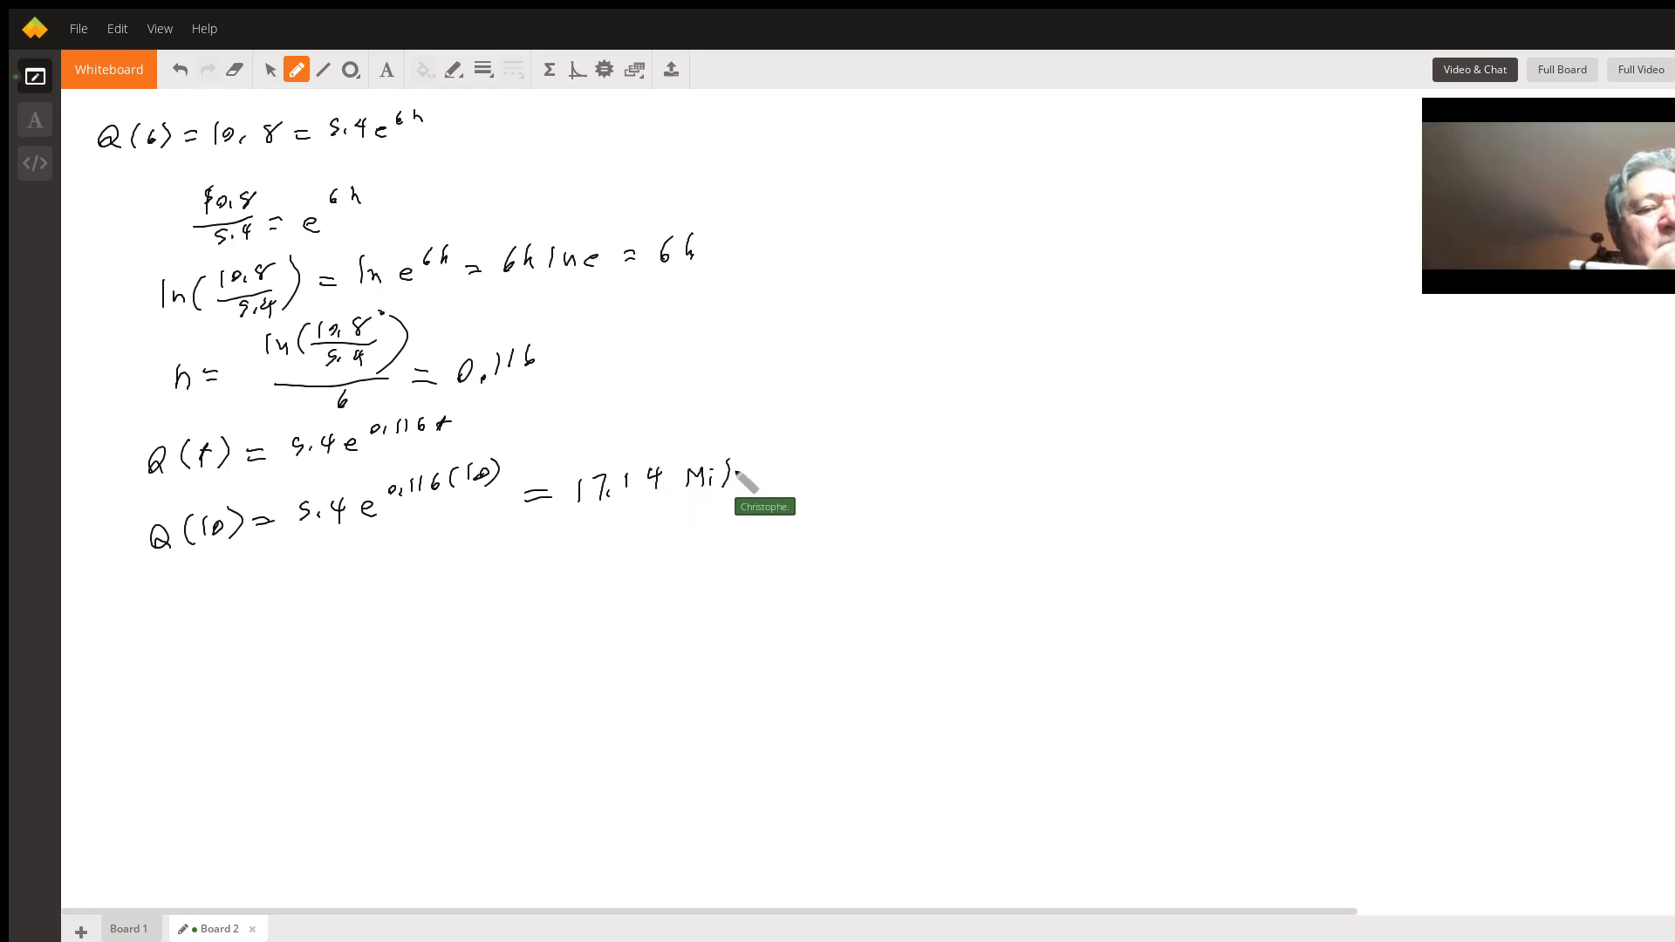
{"action": "left_click_drag", "start_coordinate": [736, 475], "coordinate": [795, 487]}
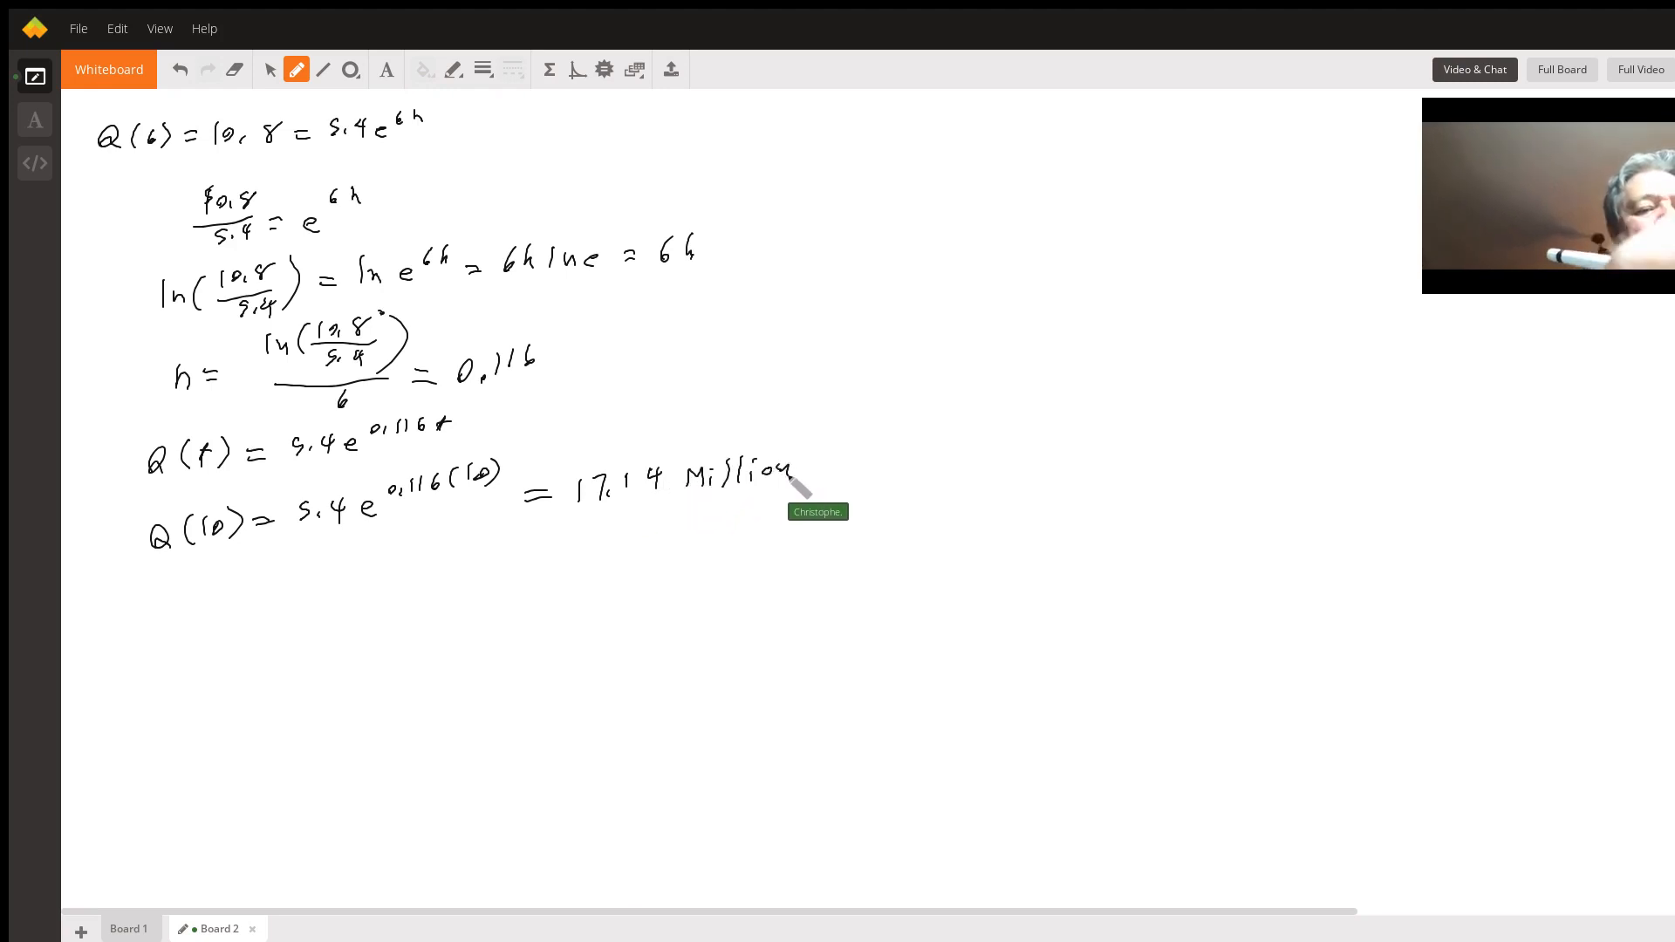